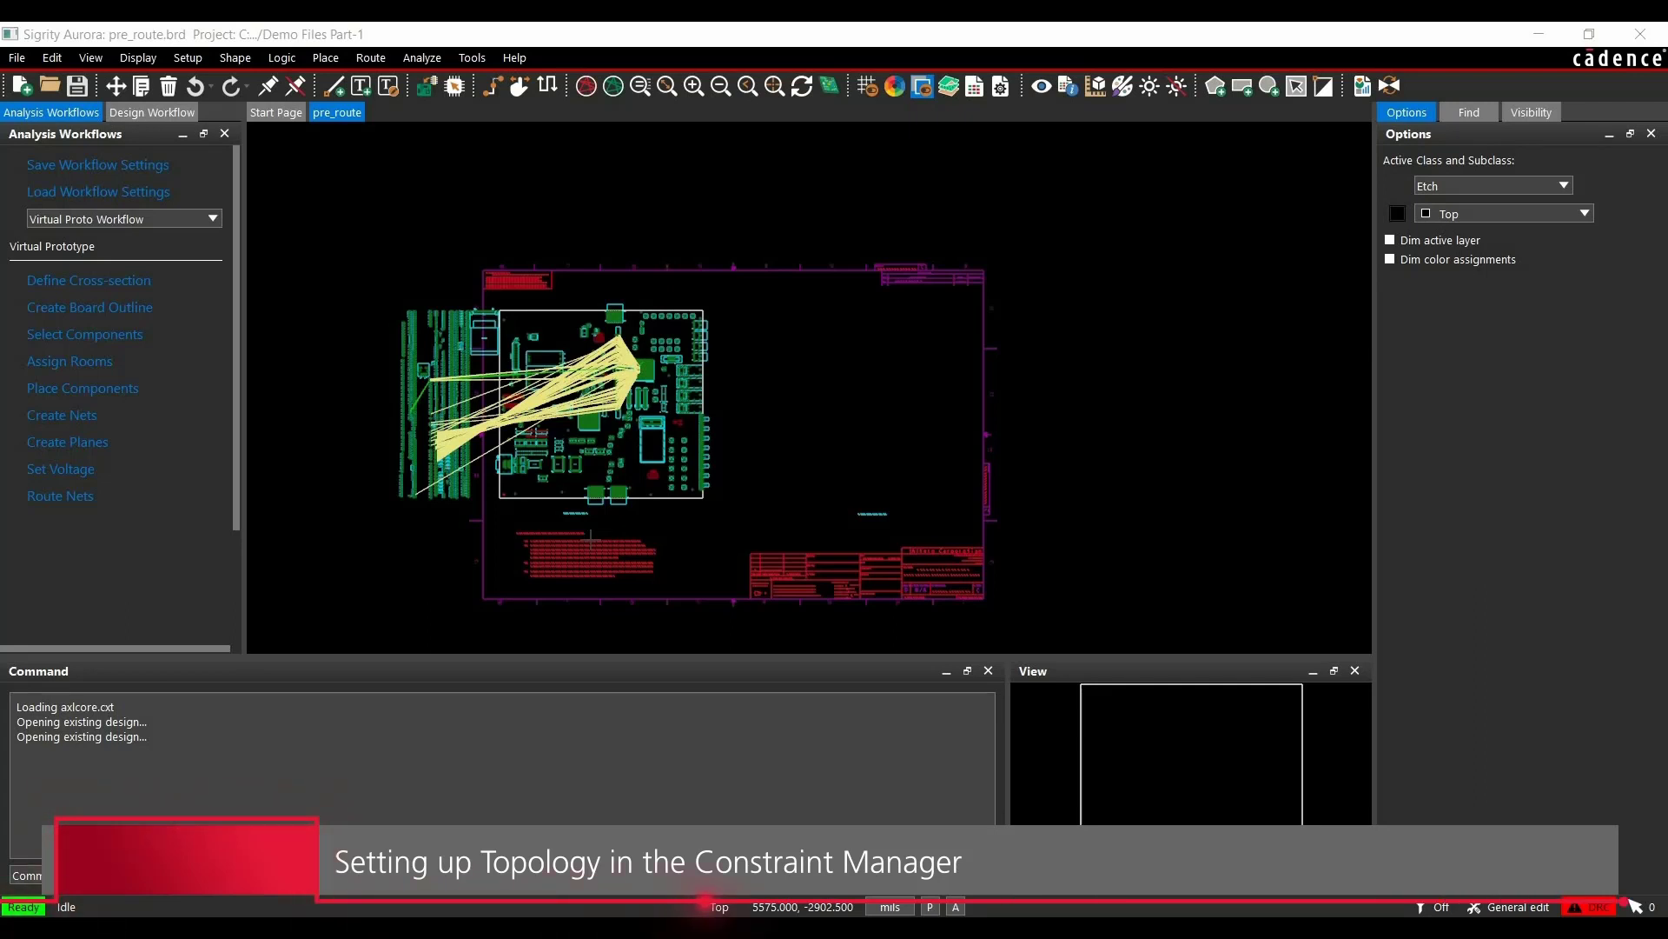
pyautogui.moveTo(317, 613)
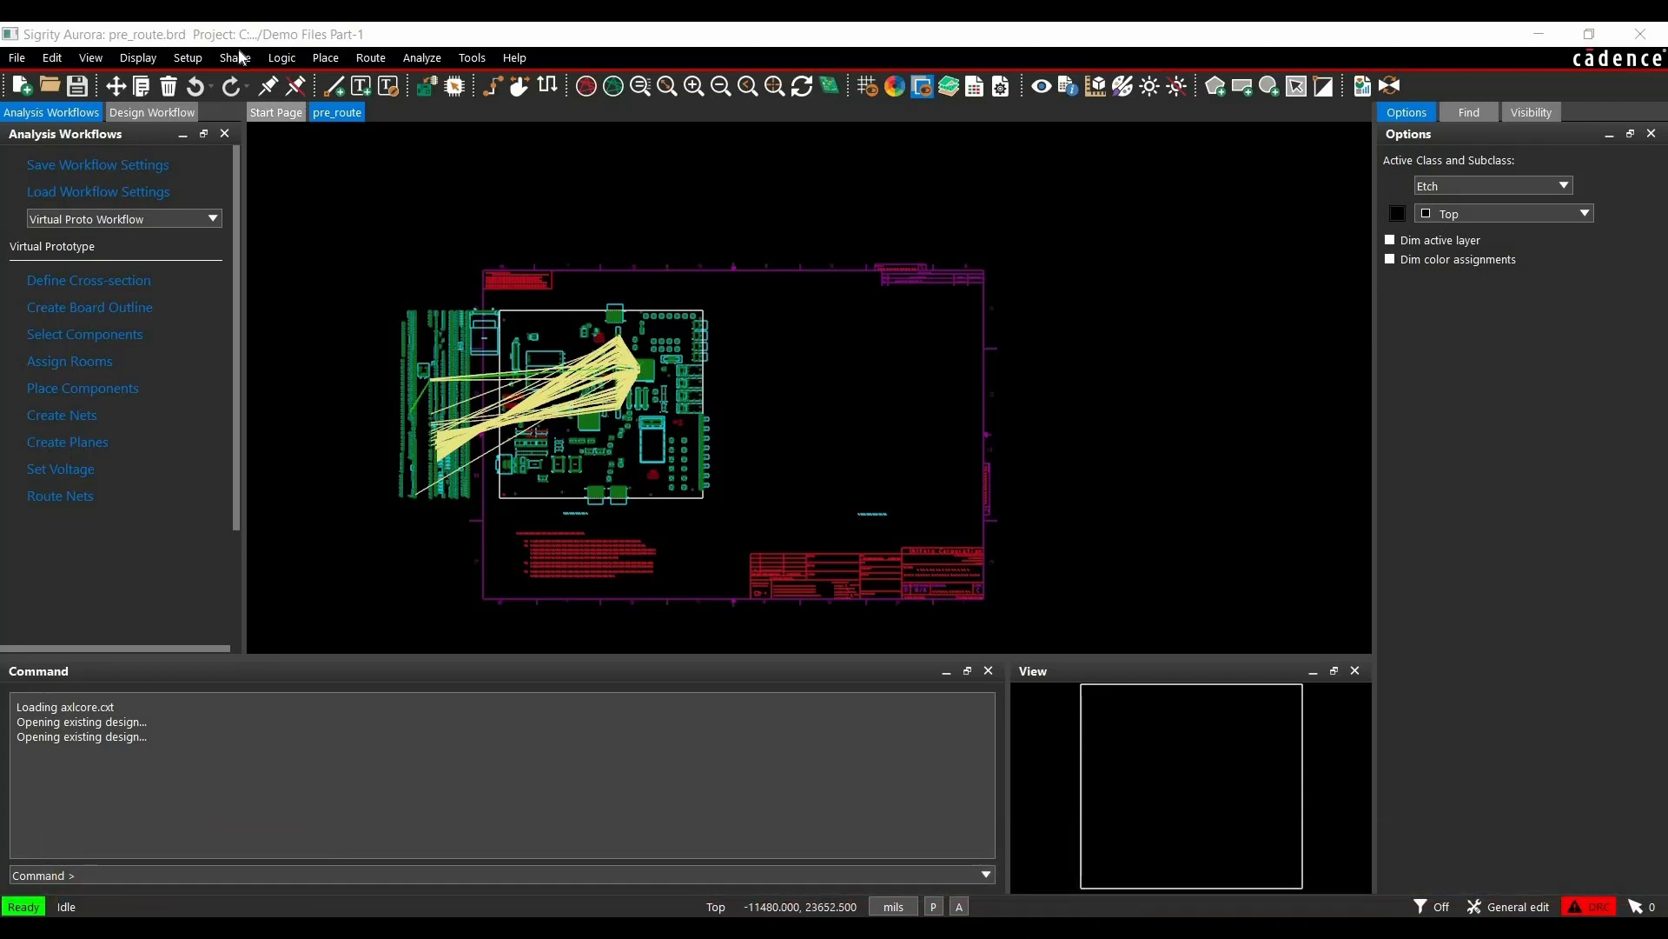
# - Launch Constraint Manager from Setup > Constraints to view the Electrical Net Routing Wiring worksheet
pyautogui.click(188, 58)
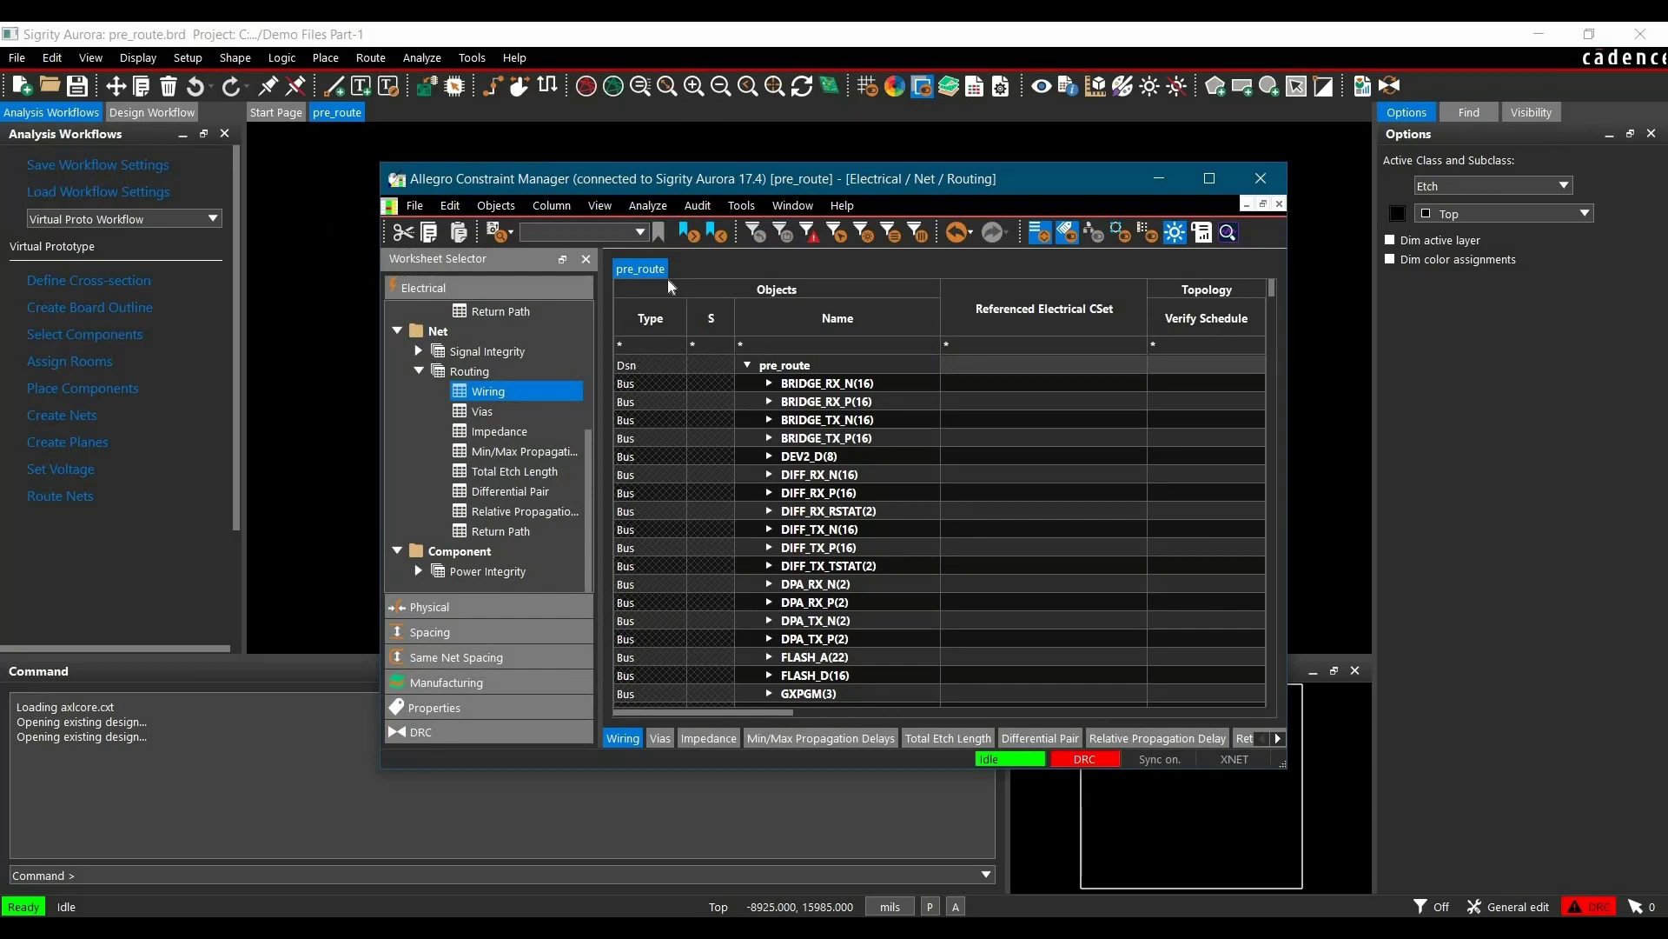
# - In Tools > Options, enable Extract for simulation and Include routed interconnect, then confirm
pyautogui.click(740, 205)
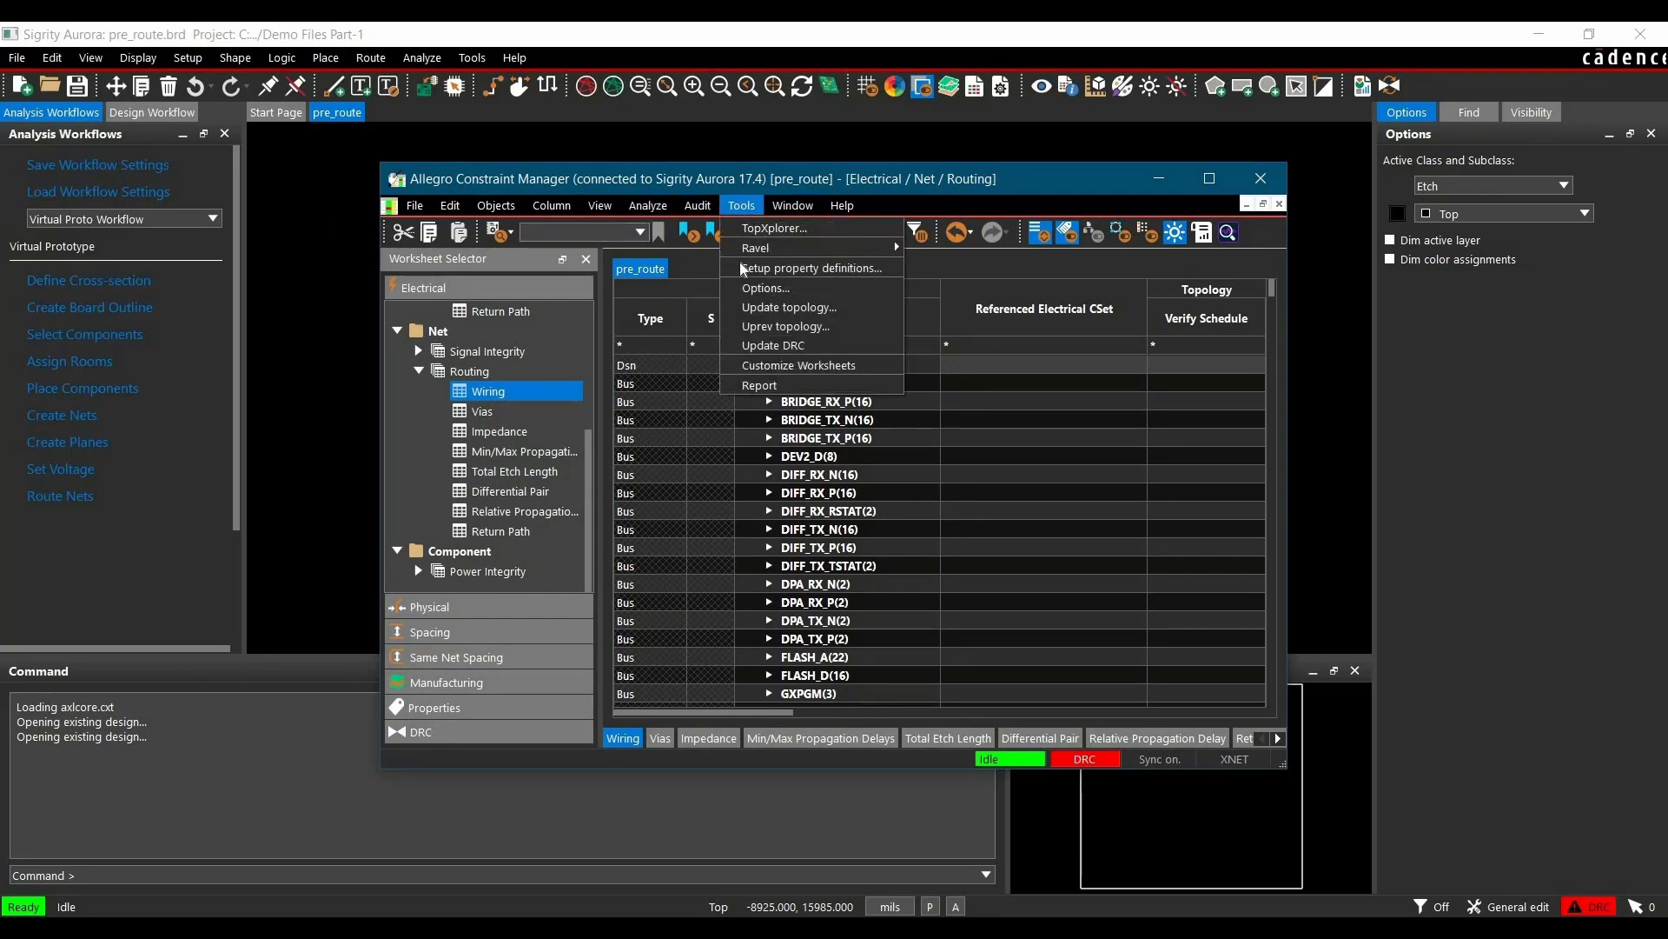
pyautogui.click(765, 288)
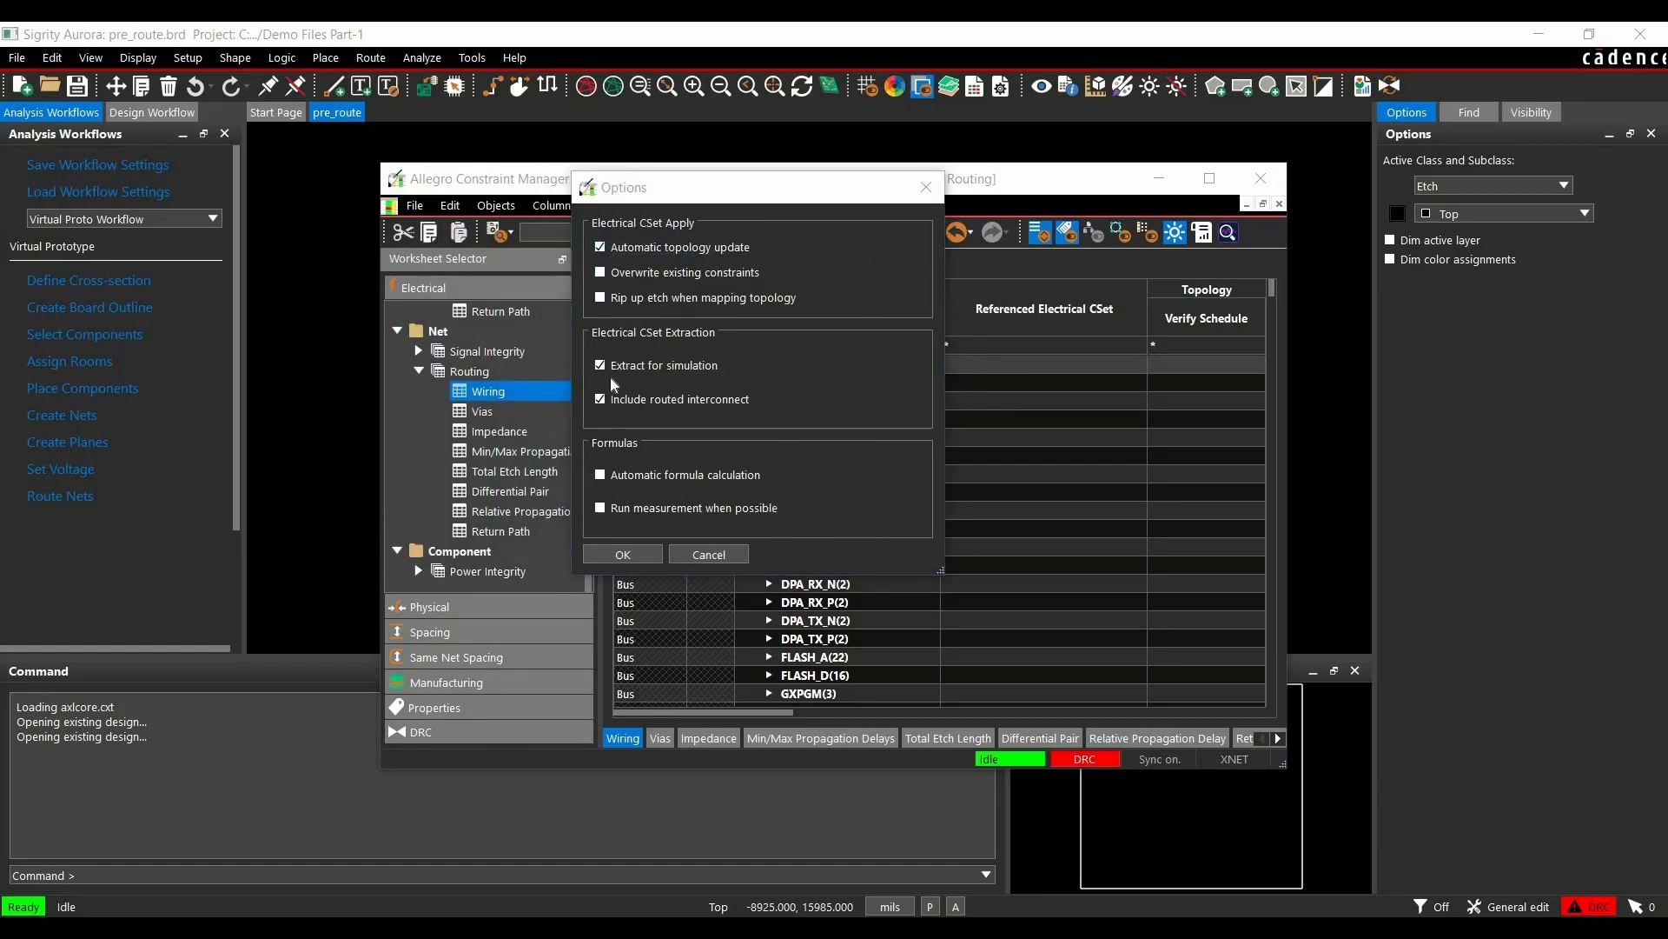
pyautogui.moveTo(656, 355)
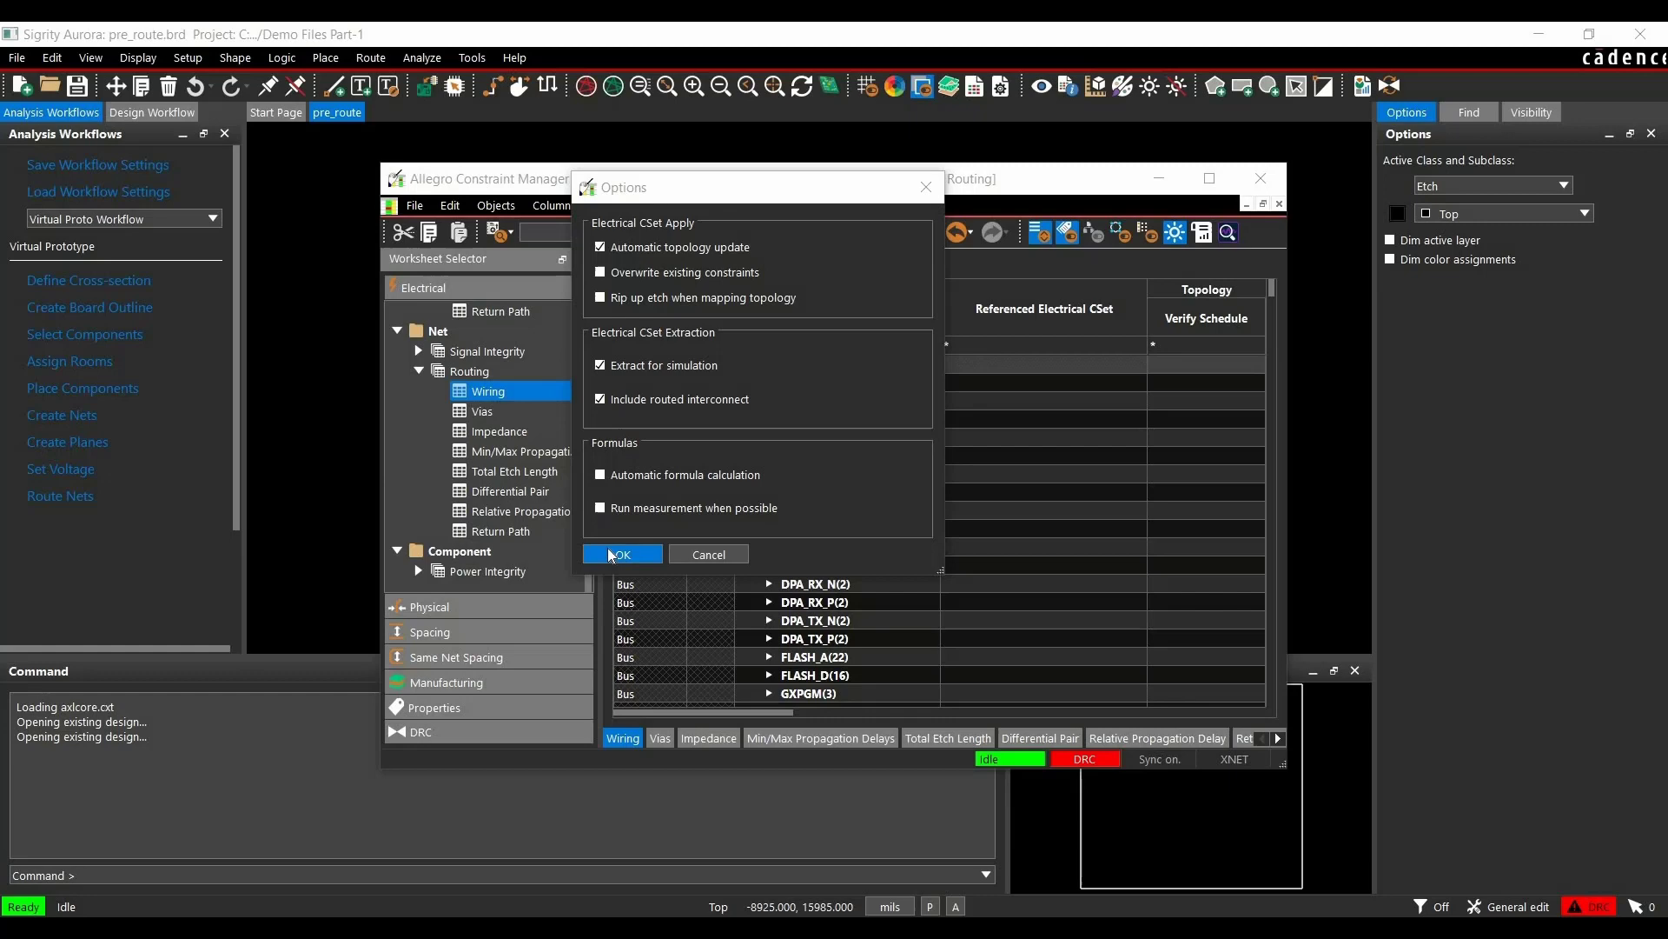
pyautogui.click(621, 554)
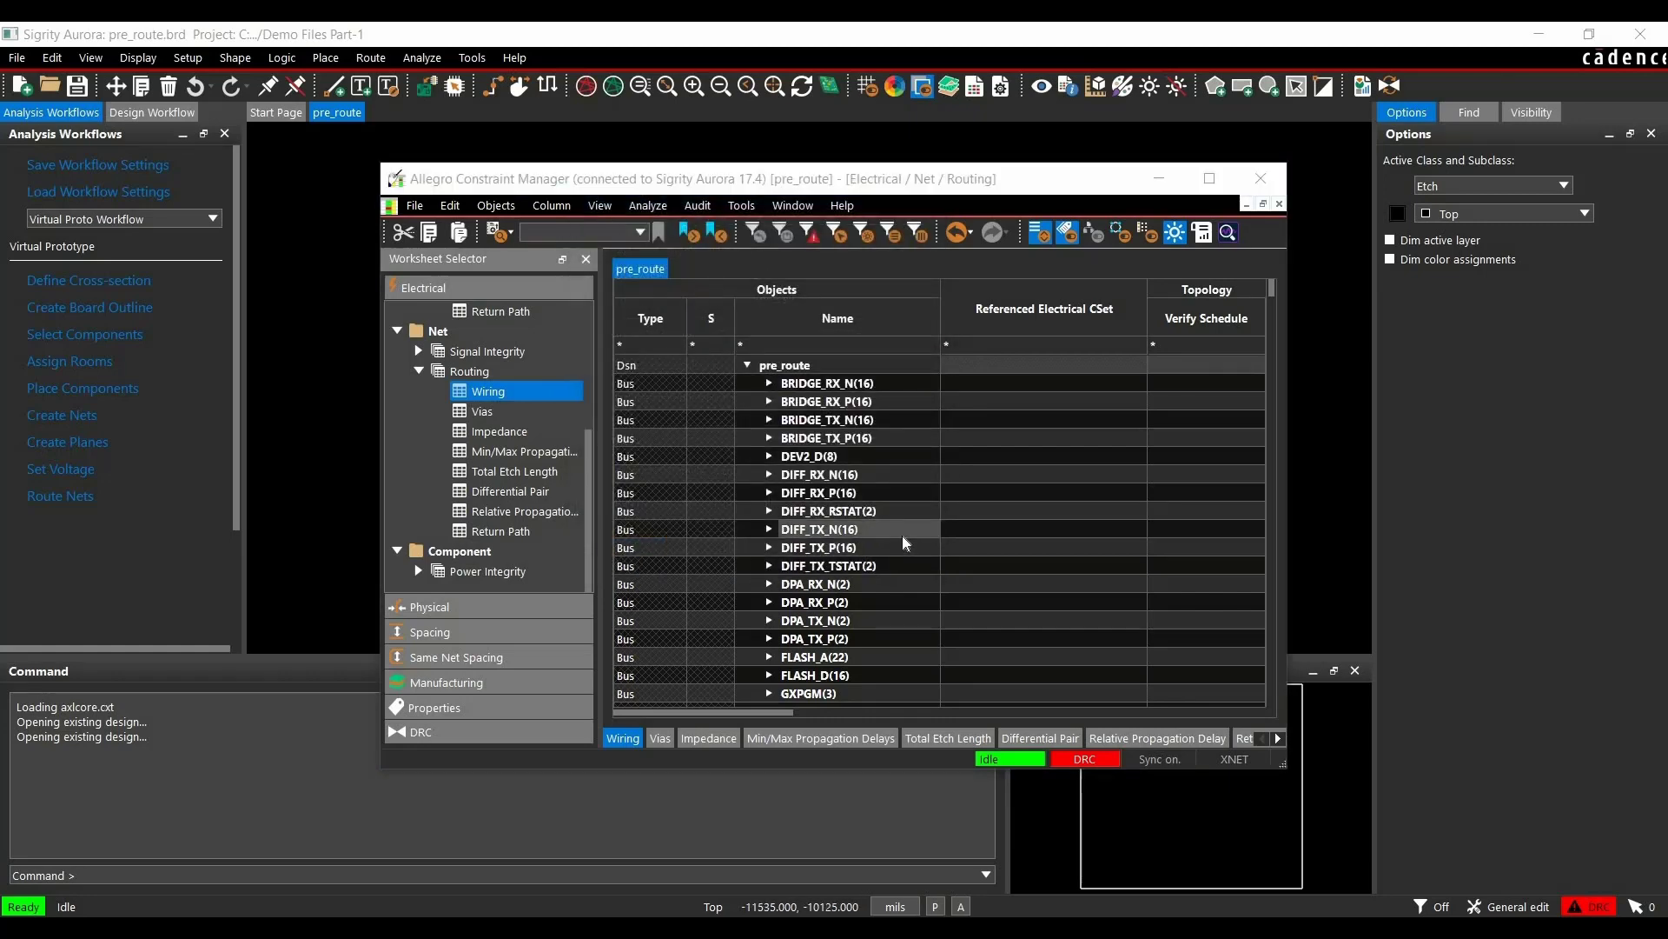
pyautogui.moveTo(940, 535)
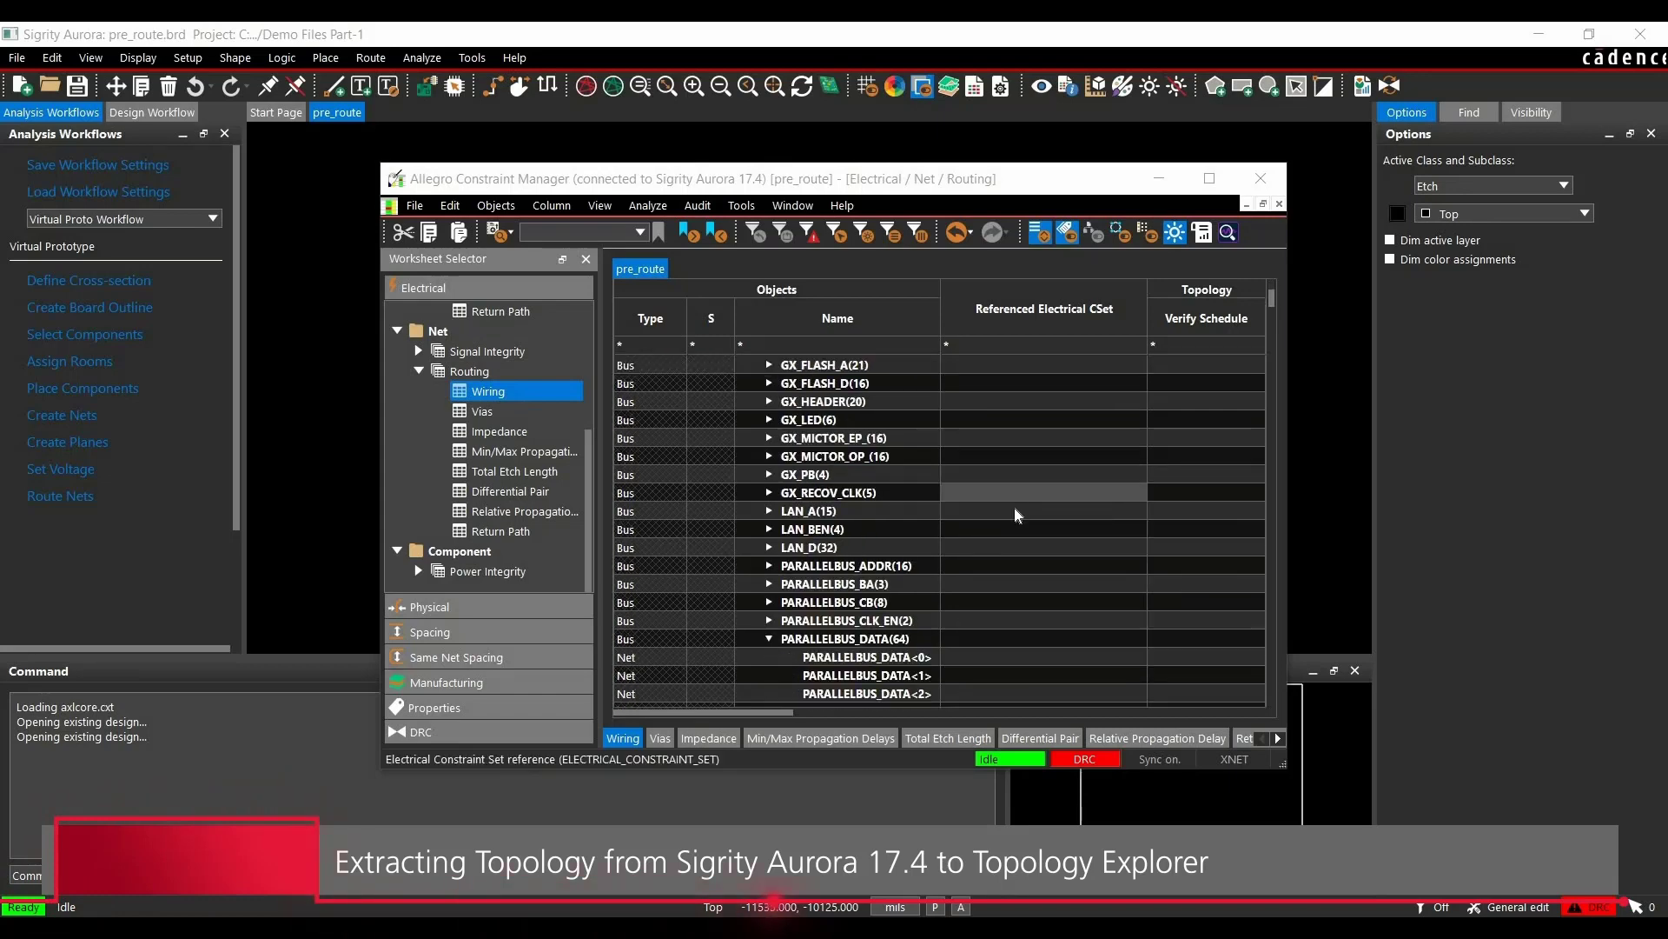
# - Extract PARALLELBUS_DATA<0> from the PARALLELBUS_DATA bus into TopXplorer
pyautogui.scroll(-3)
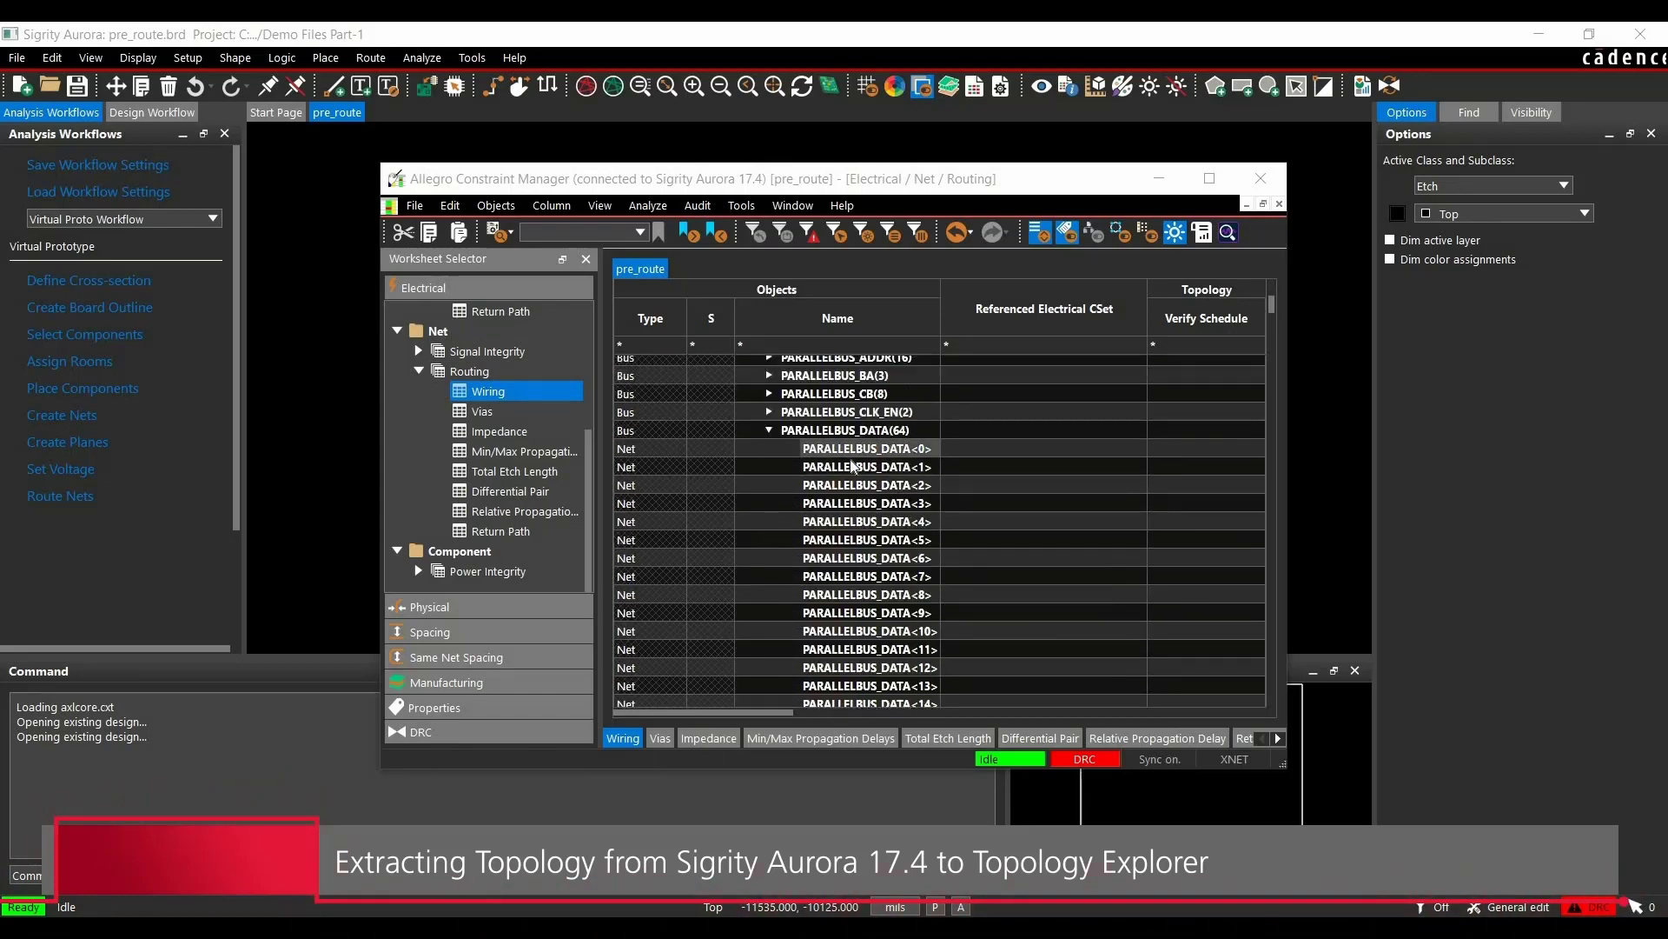
pyautogui.click(857, 449)
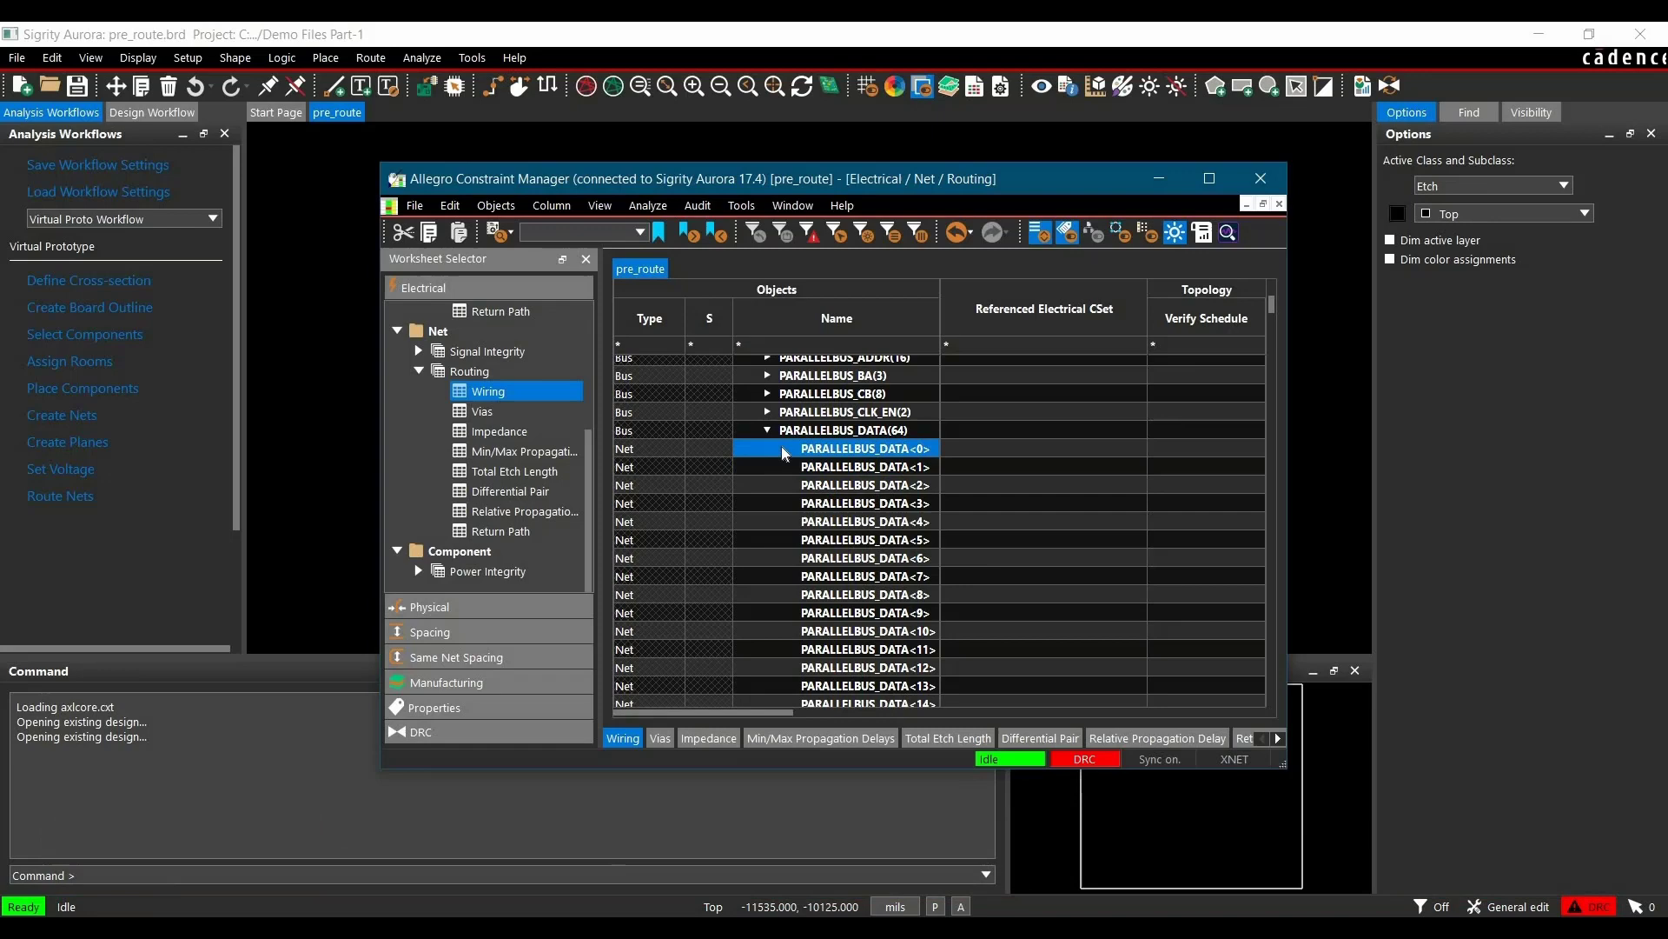
pyautogui.rightClick(792, 448)
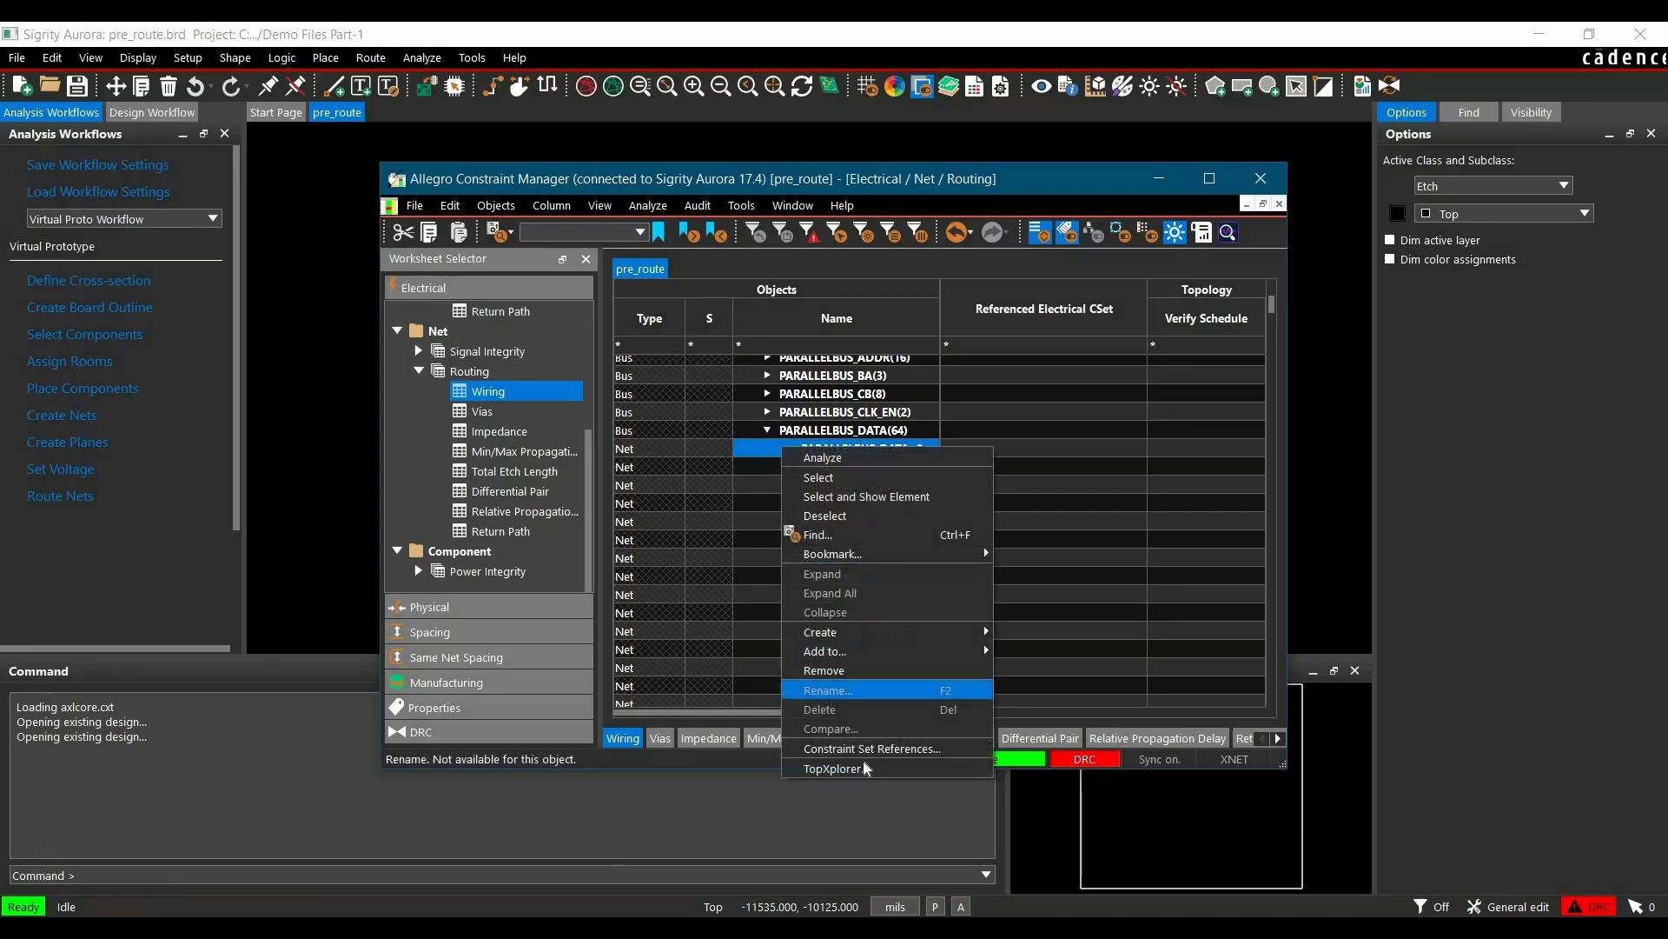
pyautogui.moveTo(859, 769)
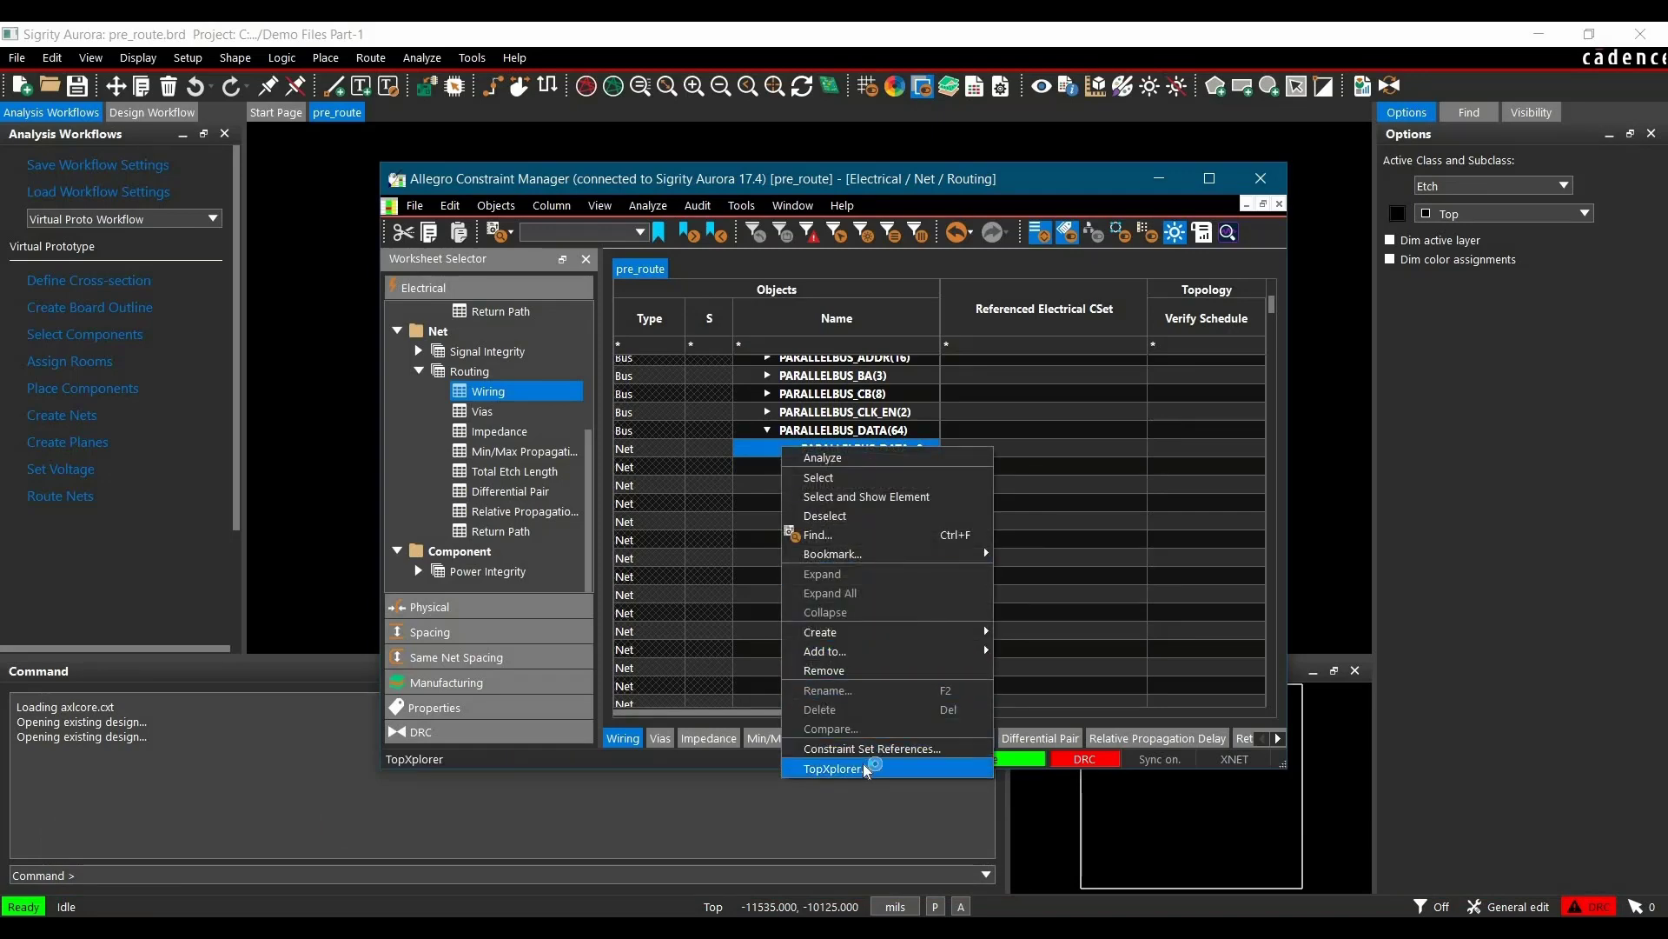
pyautogui.click(834, 768)
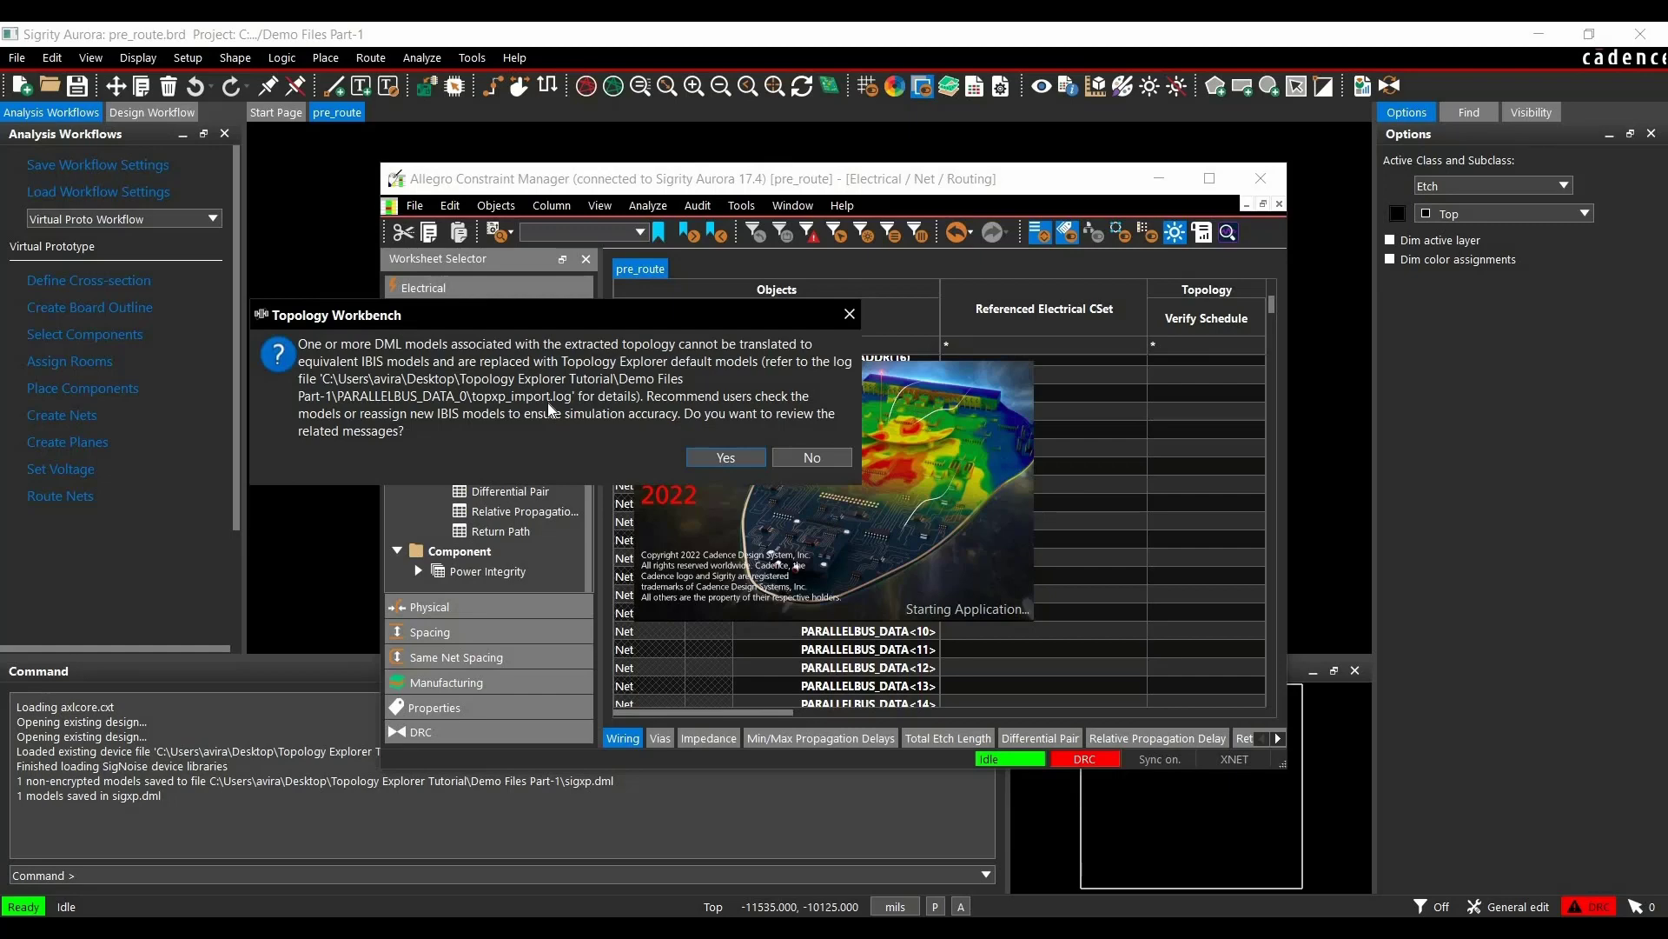
pyautogui.moveTo(571, 445)
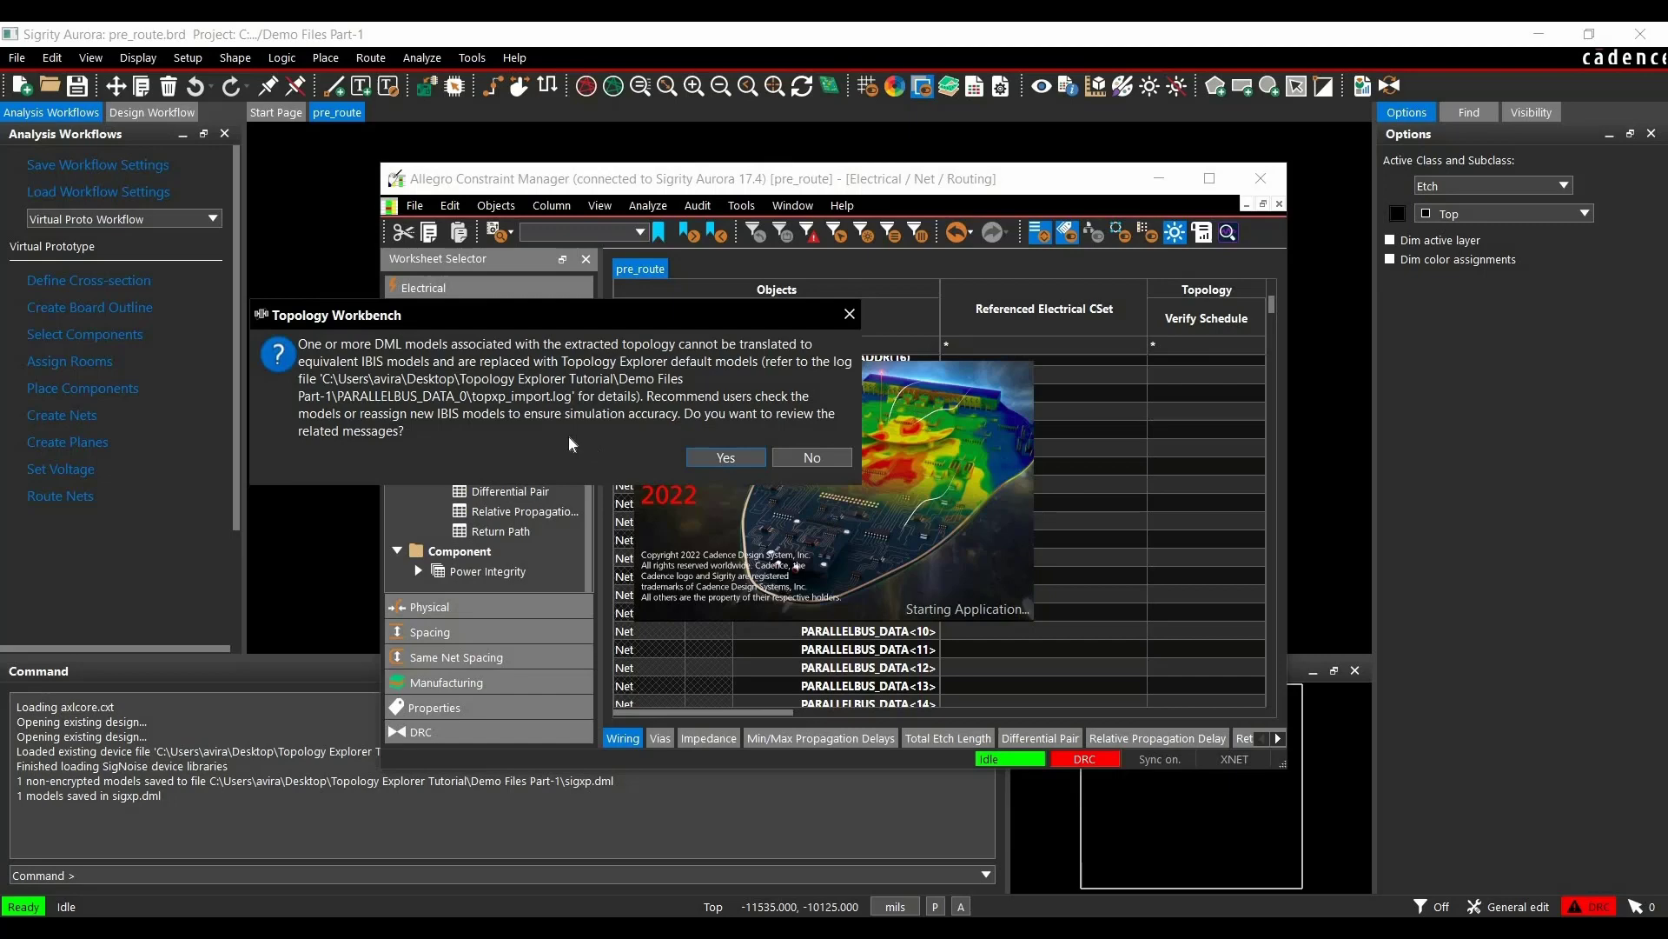
pyautogui.moveTo(770, 475)
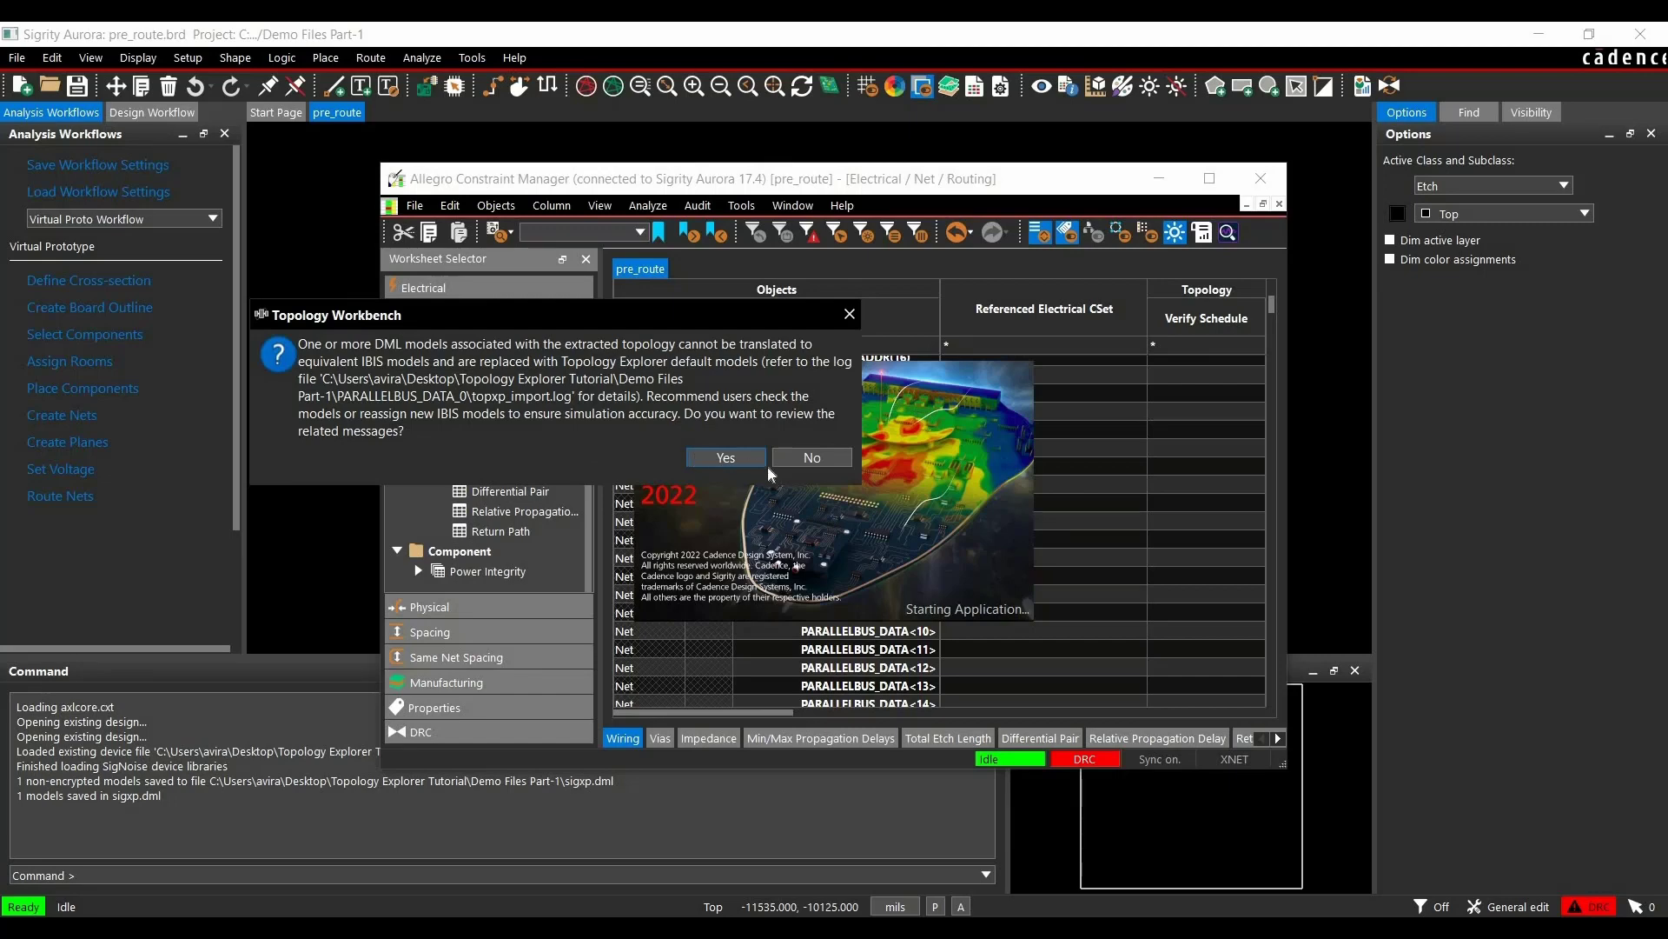
# - Decline reviewing DML translation messages so the PARALLELBUS_DATA<0> topology opens
pyautogui.click(811, 457)
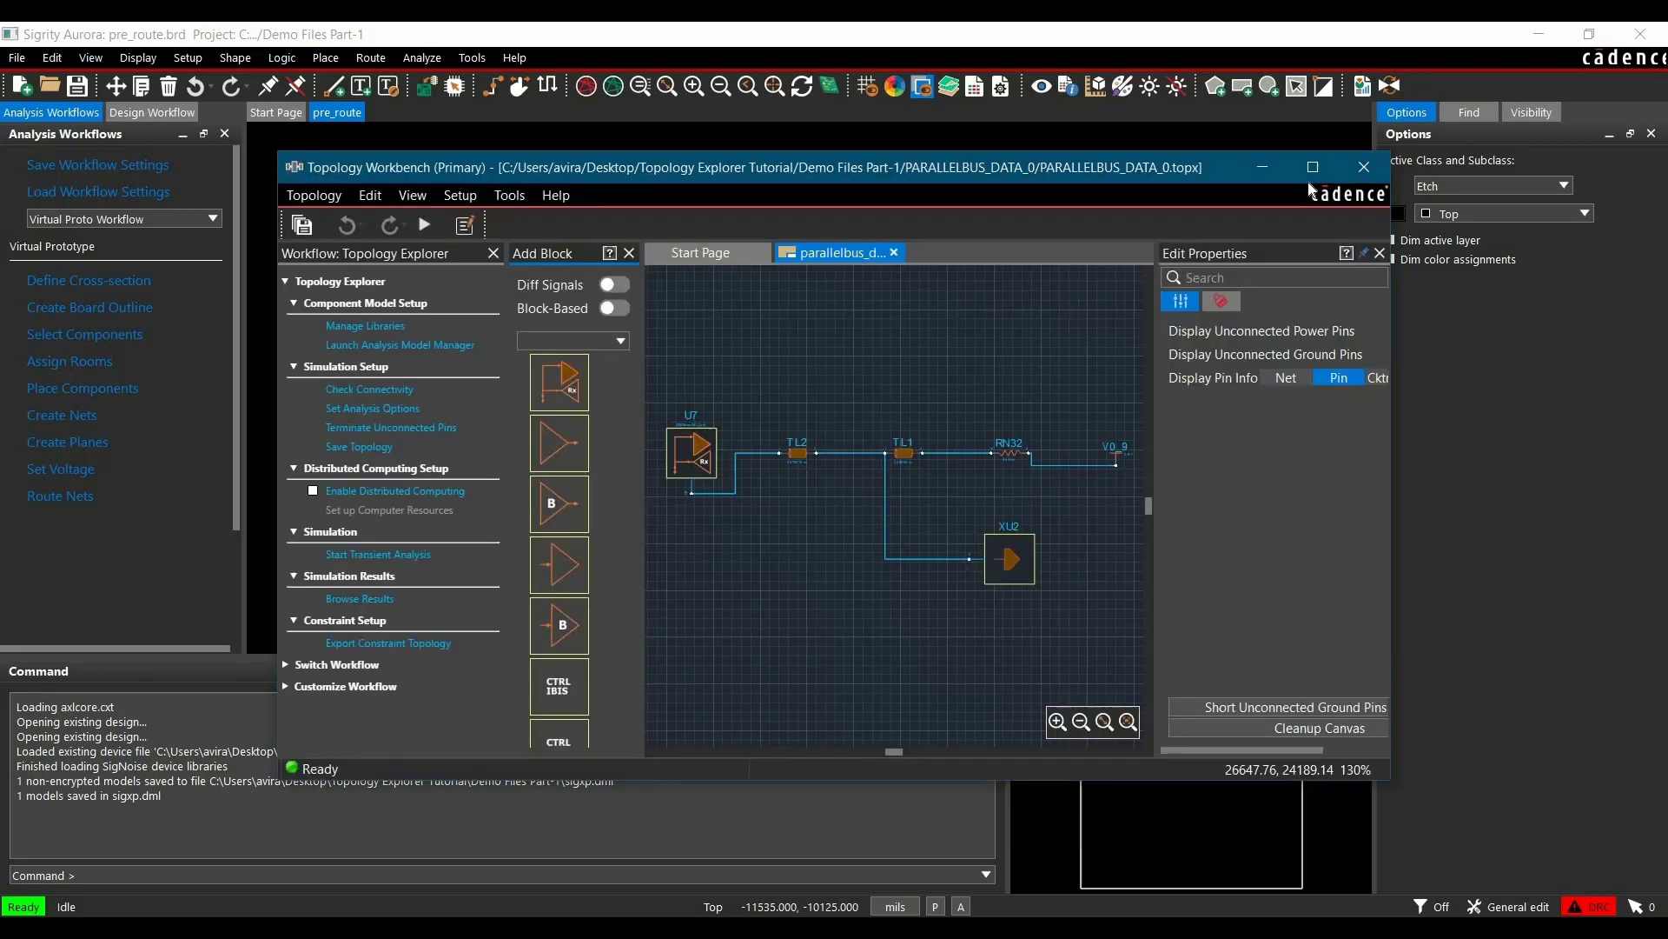
# - Maximize Topology Workbench and inspect TL2's 60 Ohm impedance and 0.576 ns delay
pyautogui.click(1311, 166)
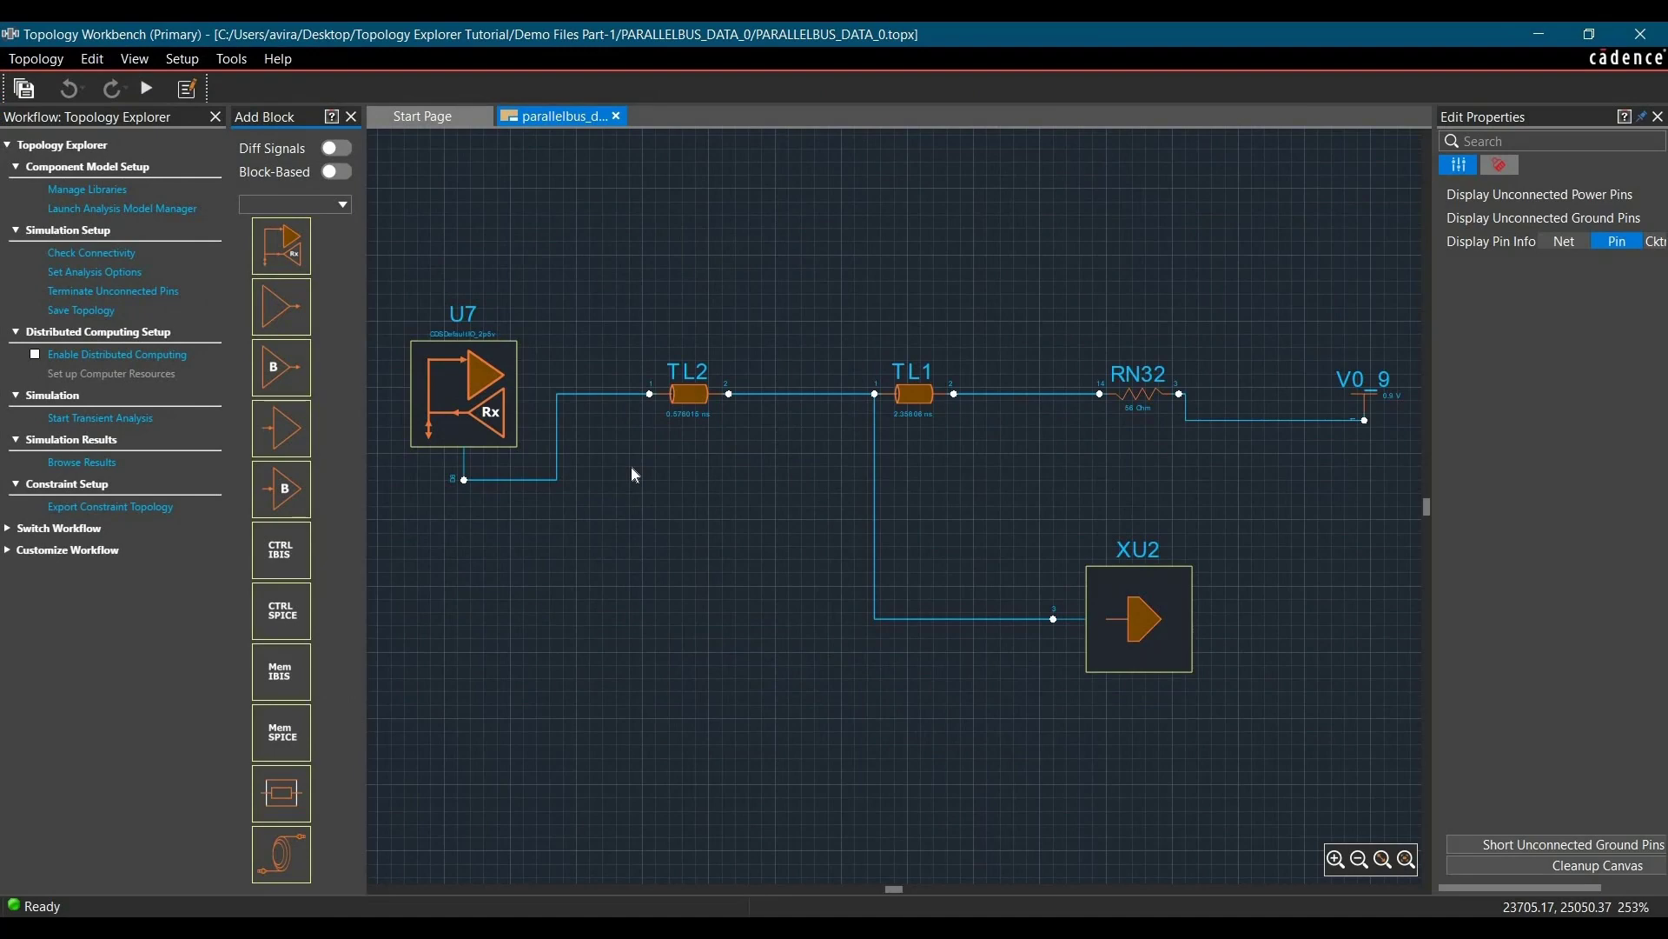
pyautogui.moveTo(465, 338)
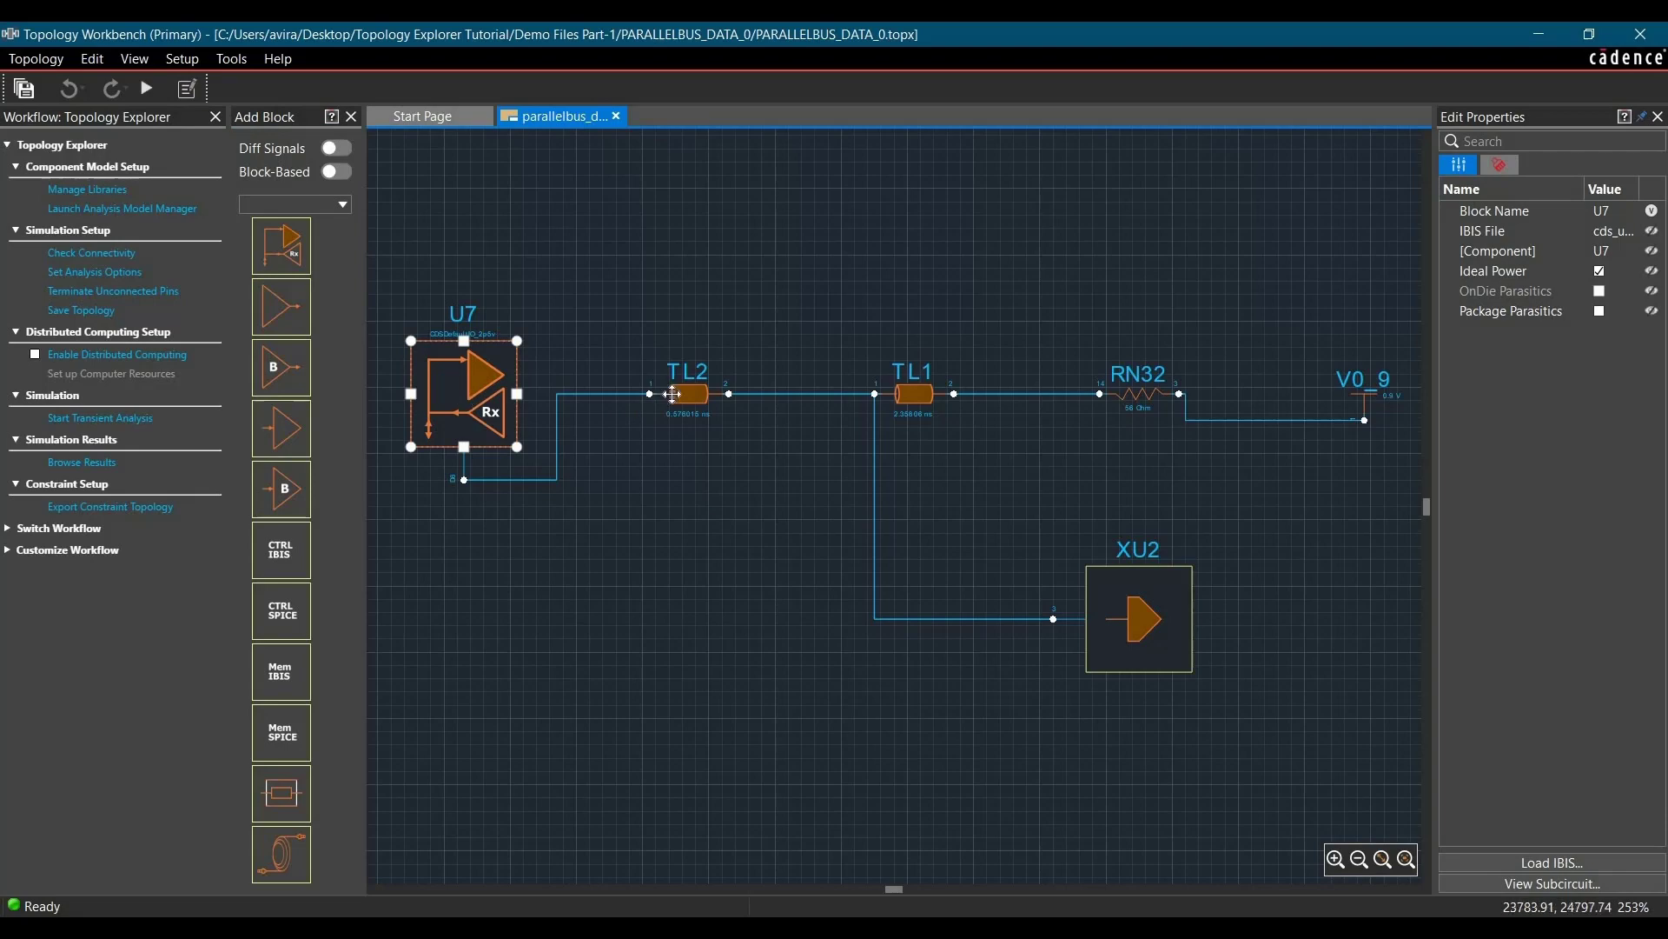
pyautogui.click(687, 394)
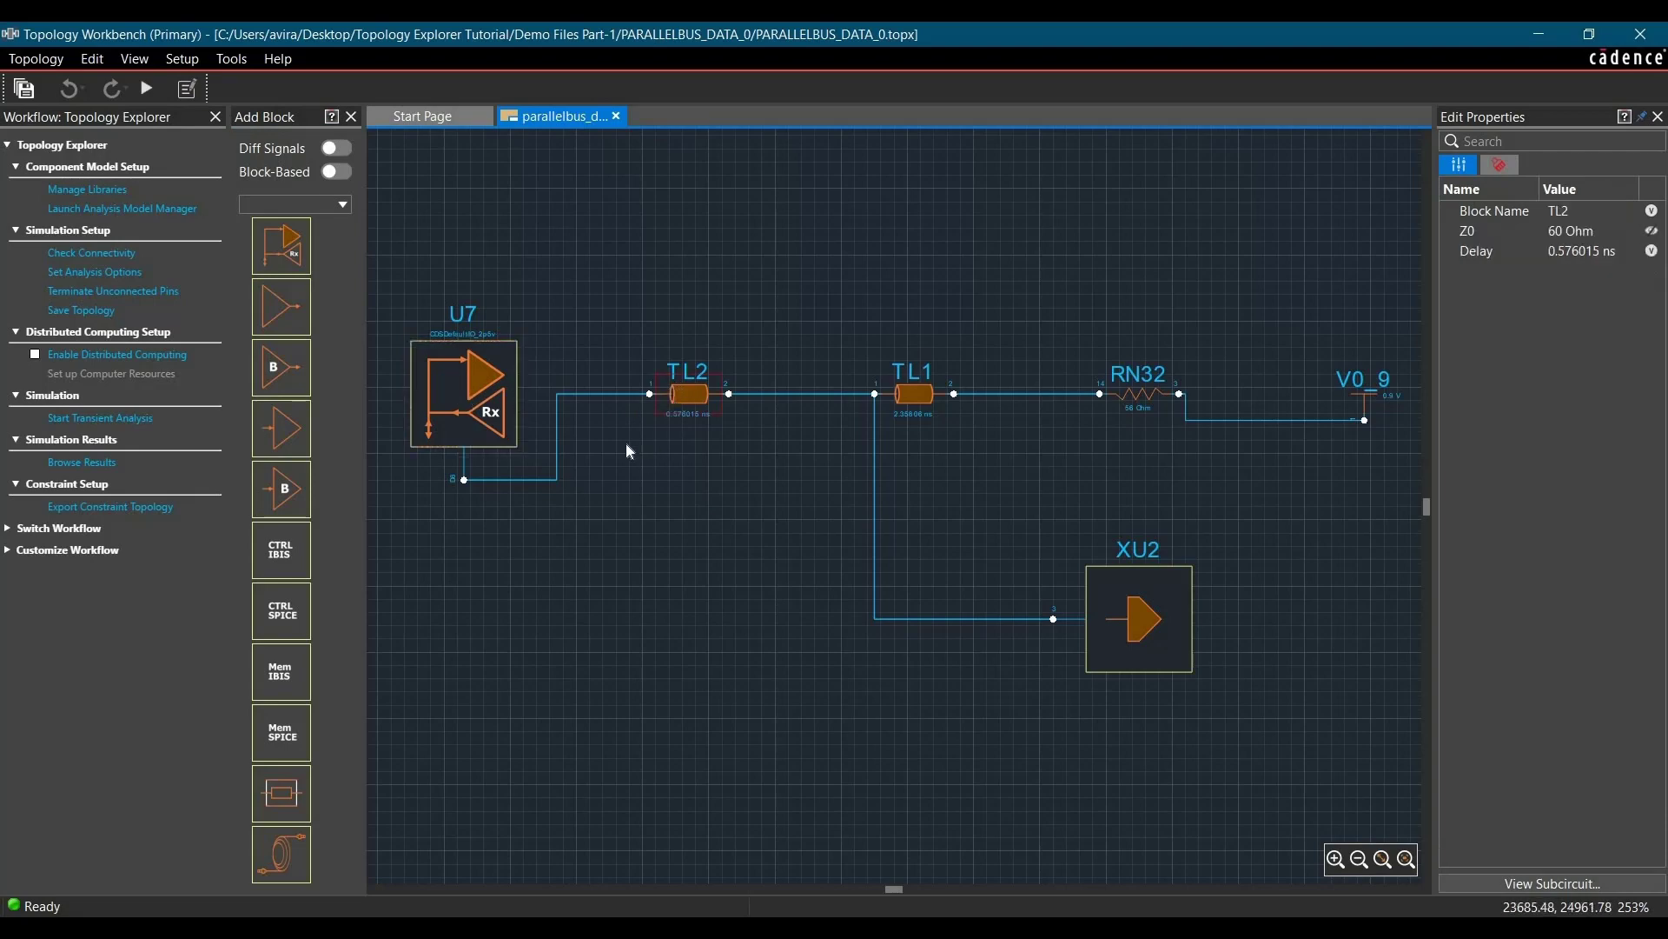
pyautogui.moveTo(1144, 617)
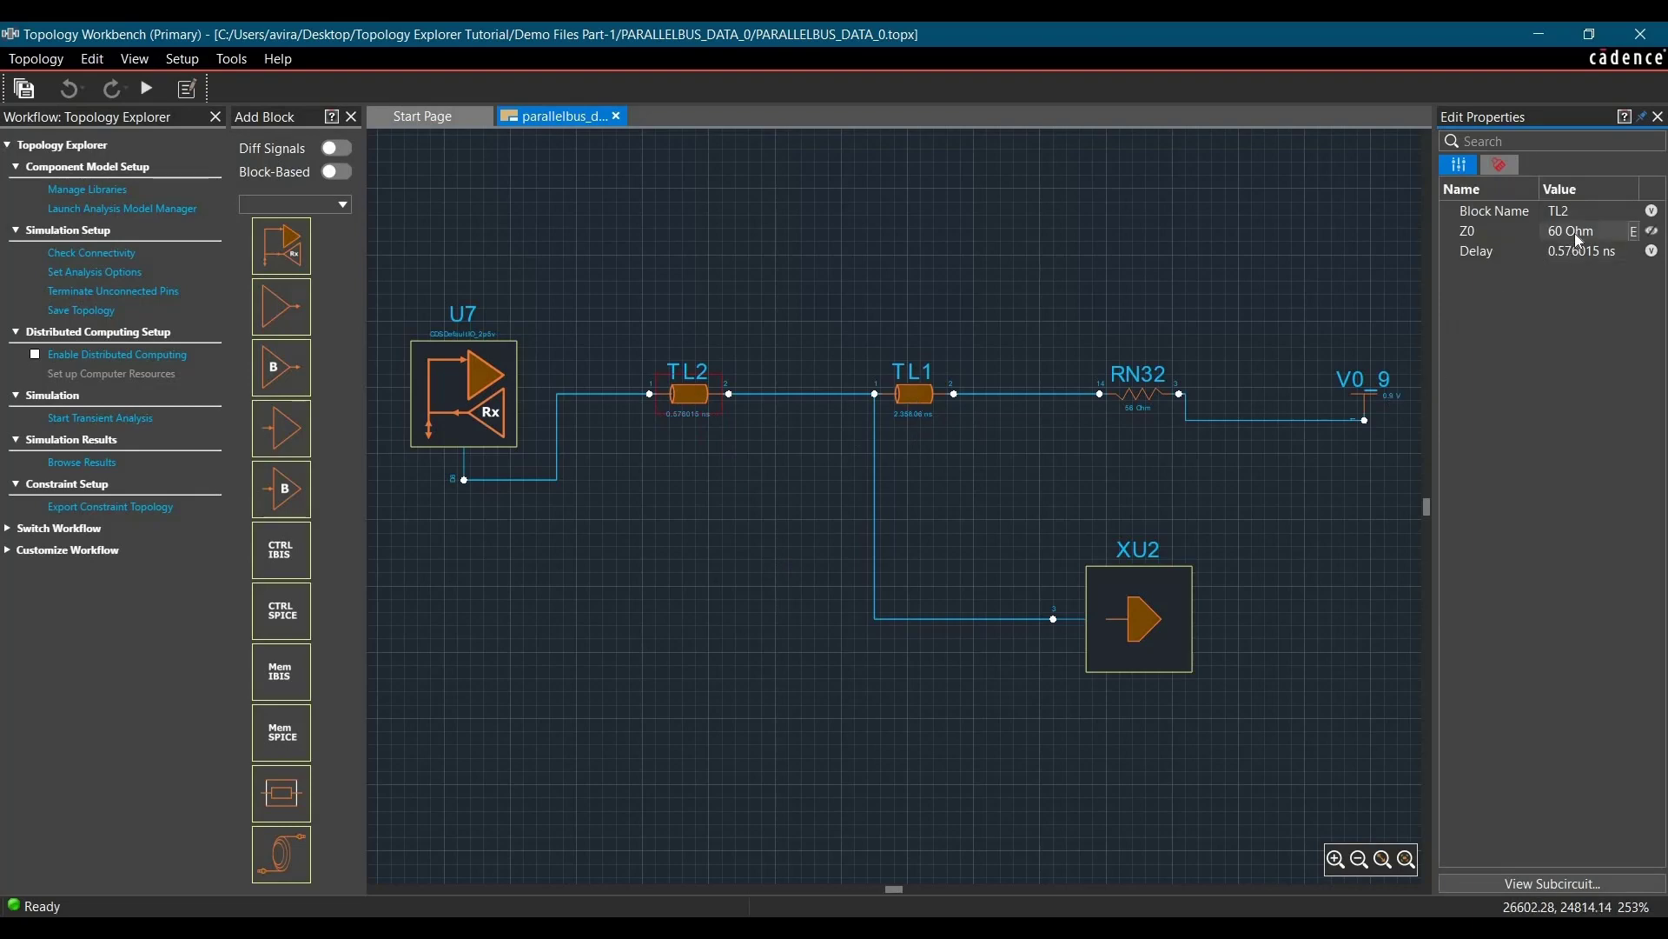
pyautogui.click(1578, 231)
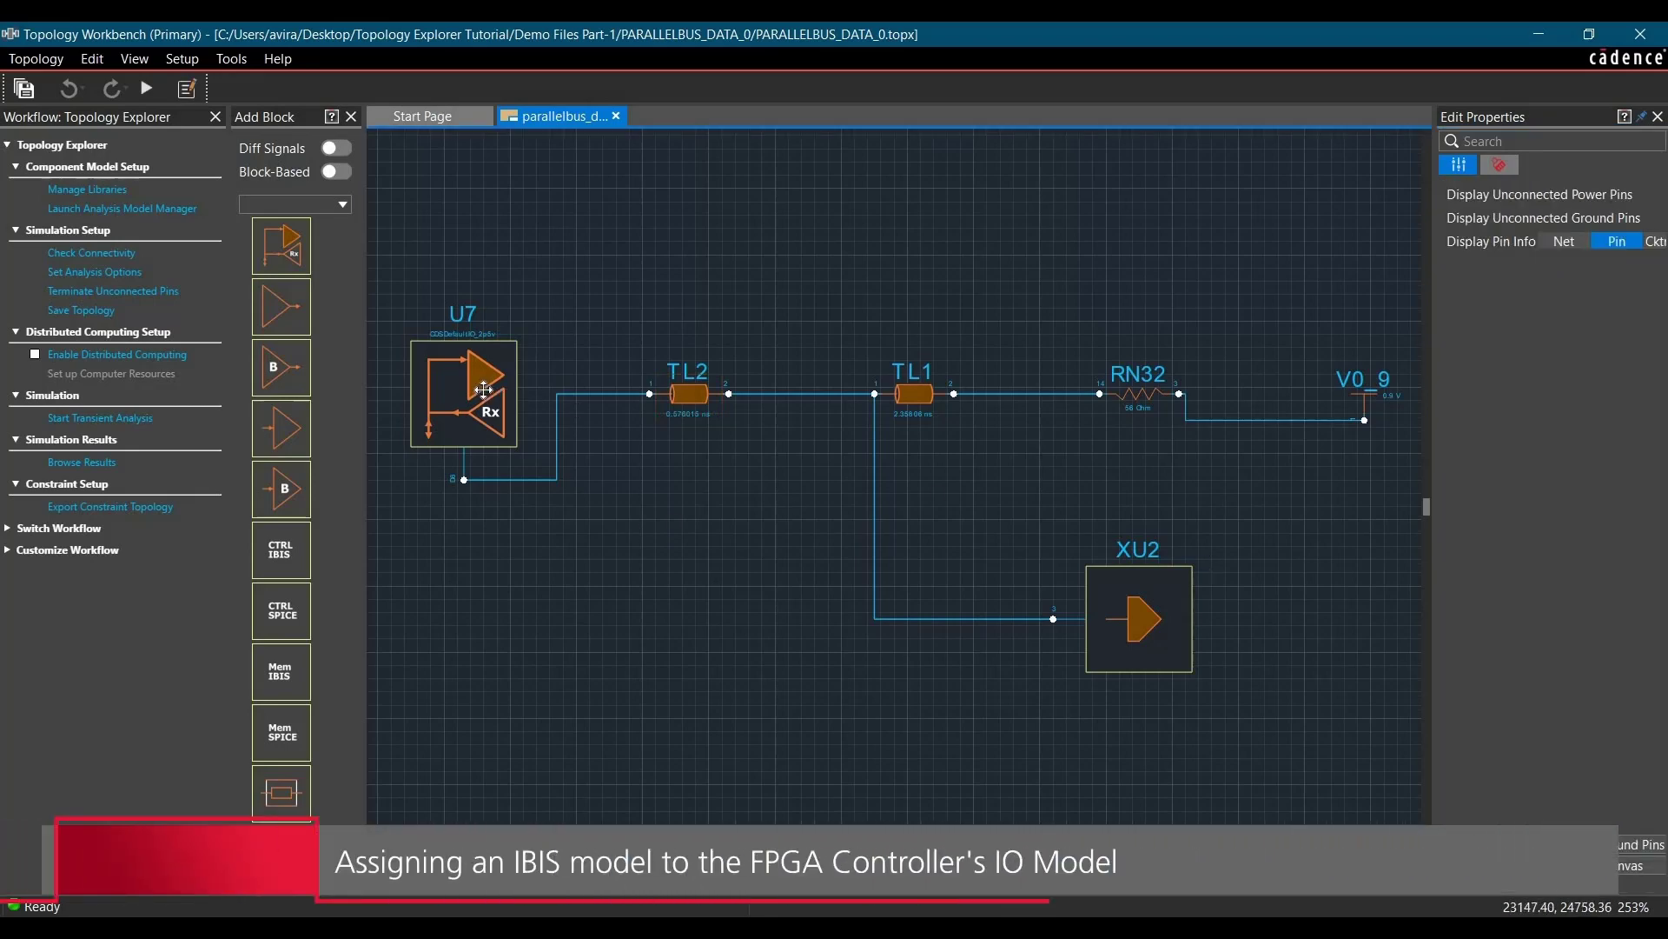
# - Load ibis/stratix2.ibs onto U7 as component StratixII with pin D6
pyautogui.click(484, 391)
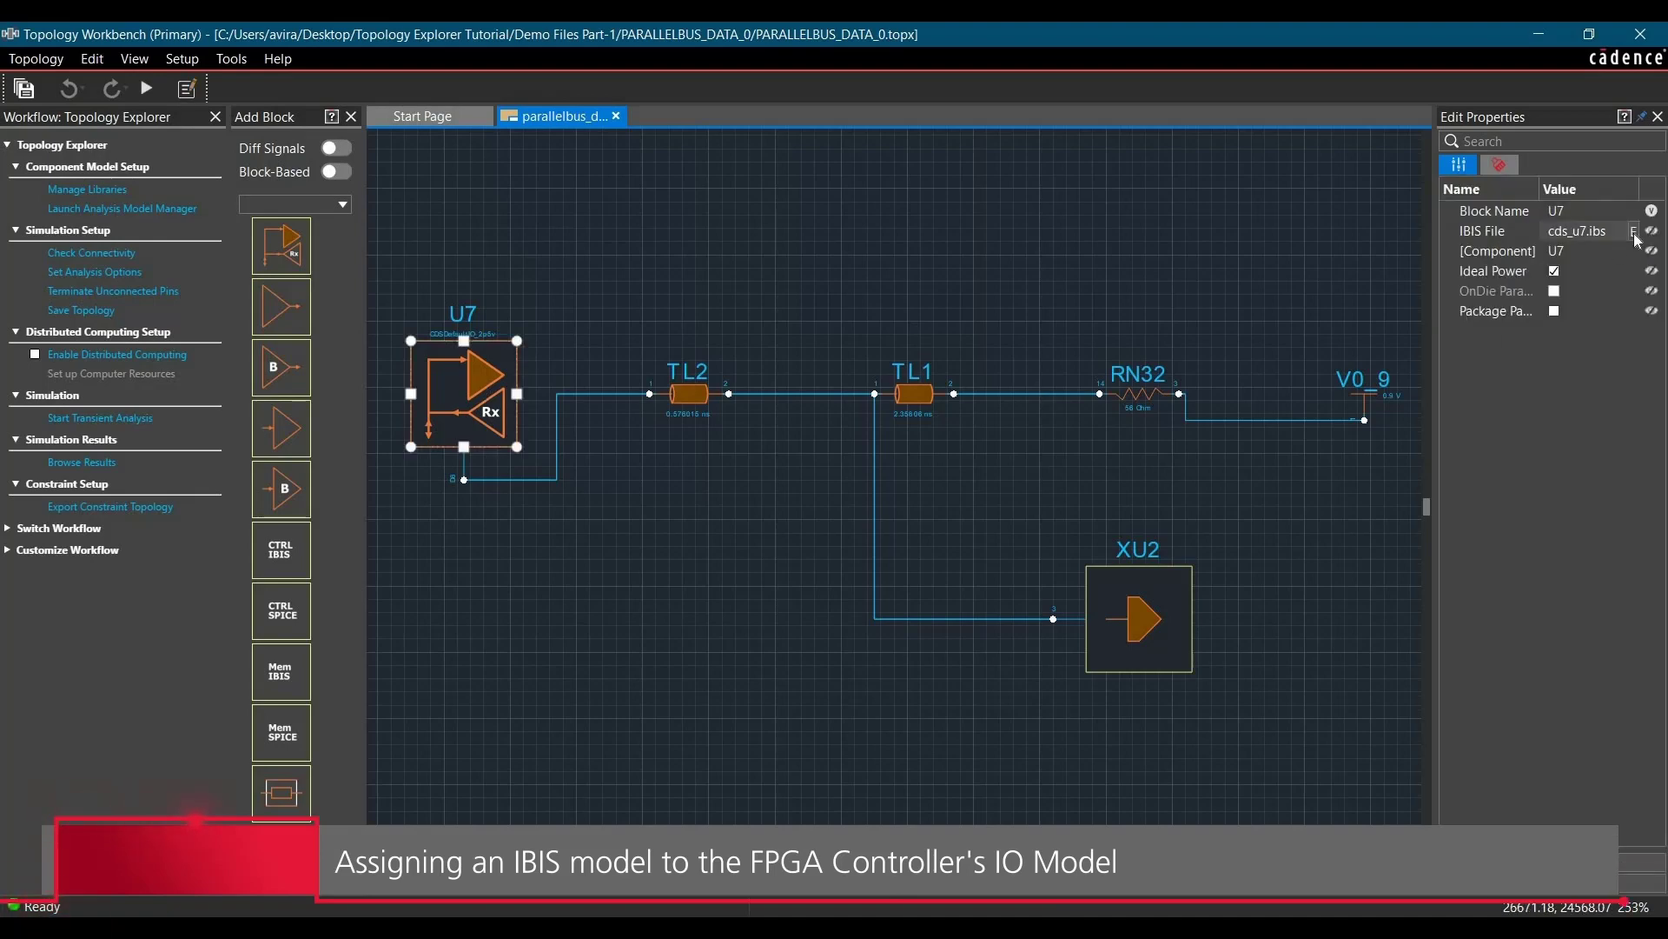
pyautogui.click(1635, 230)
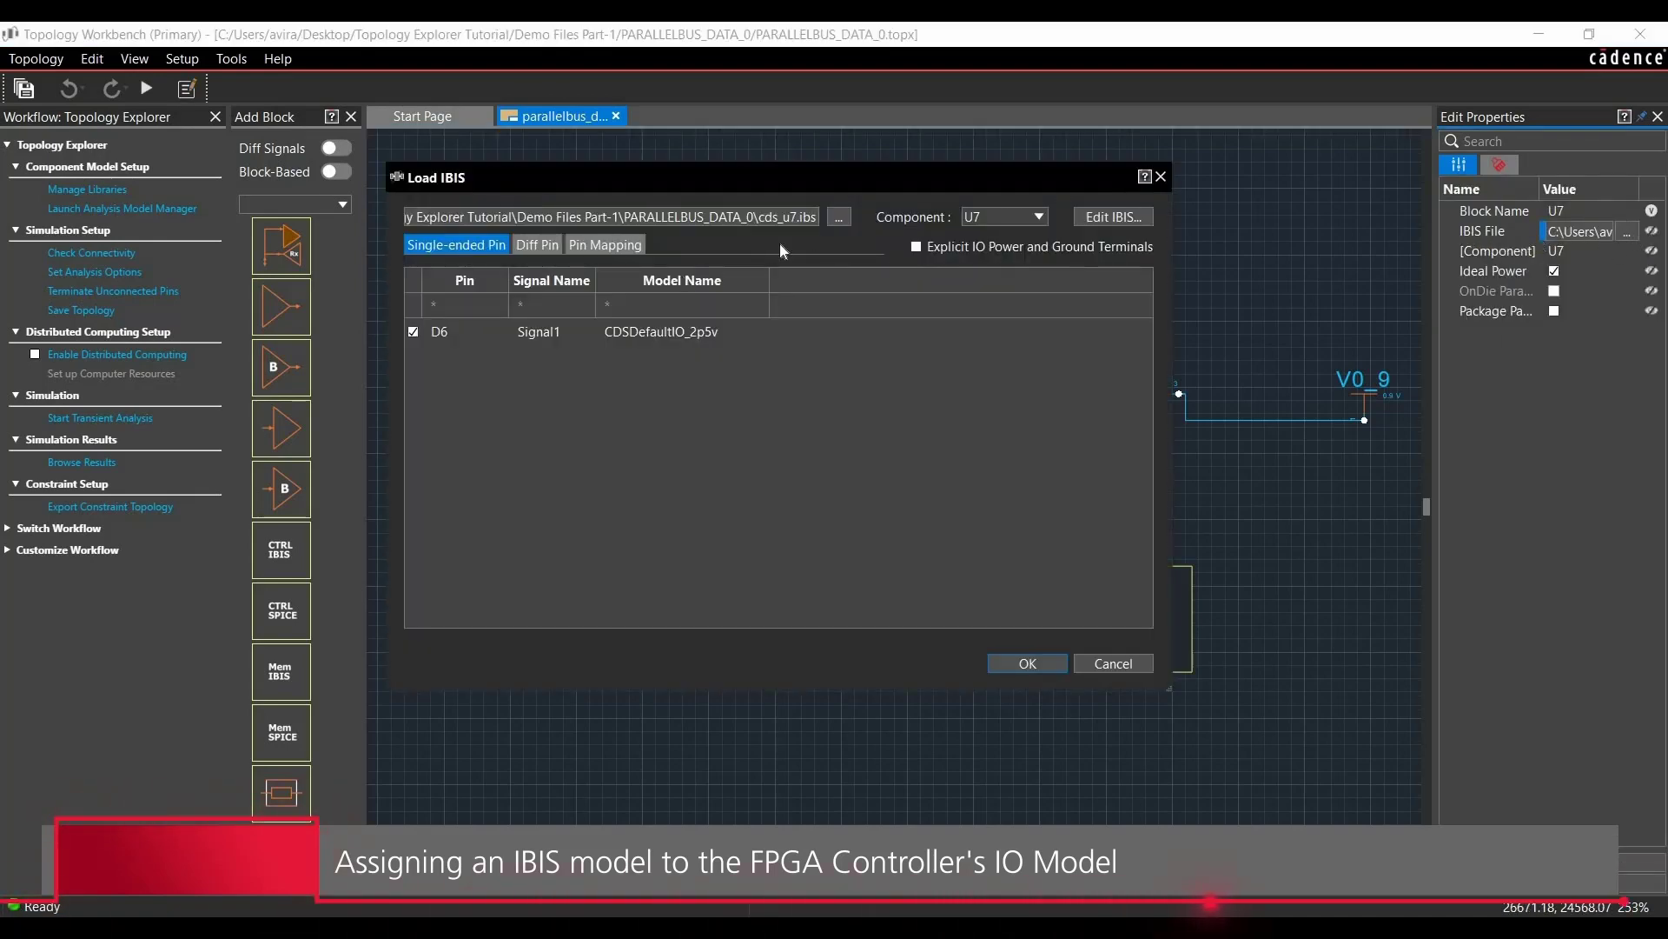
pyautogui.click(839, 216)
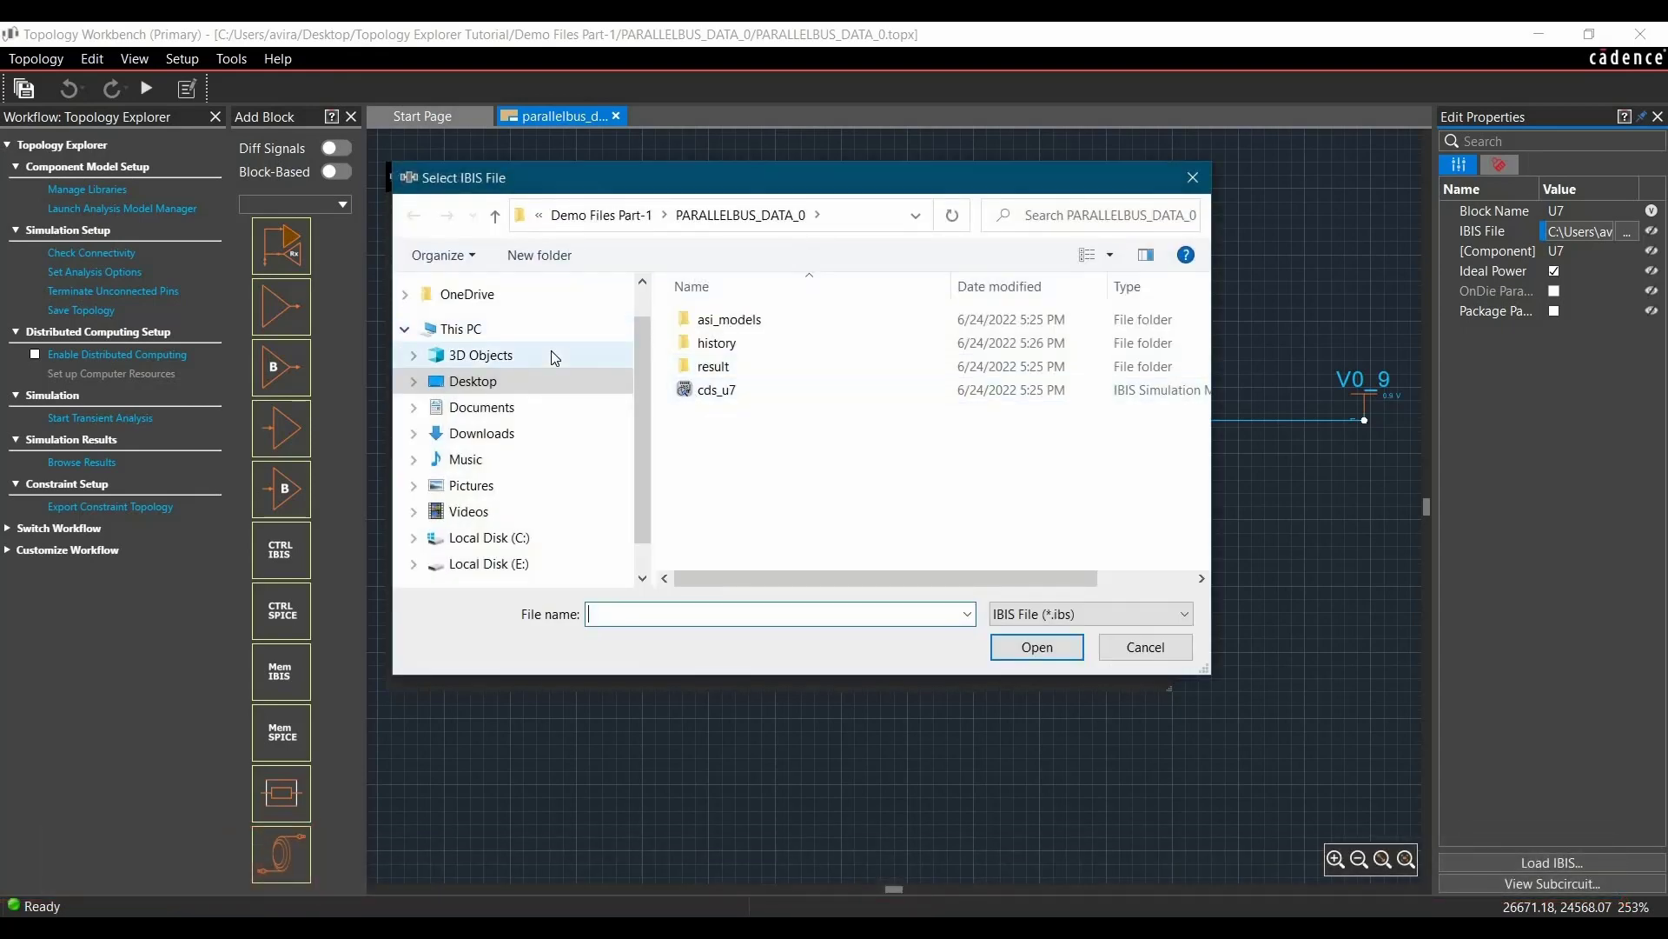
pyautogui.click(494, 215)
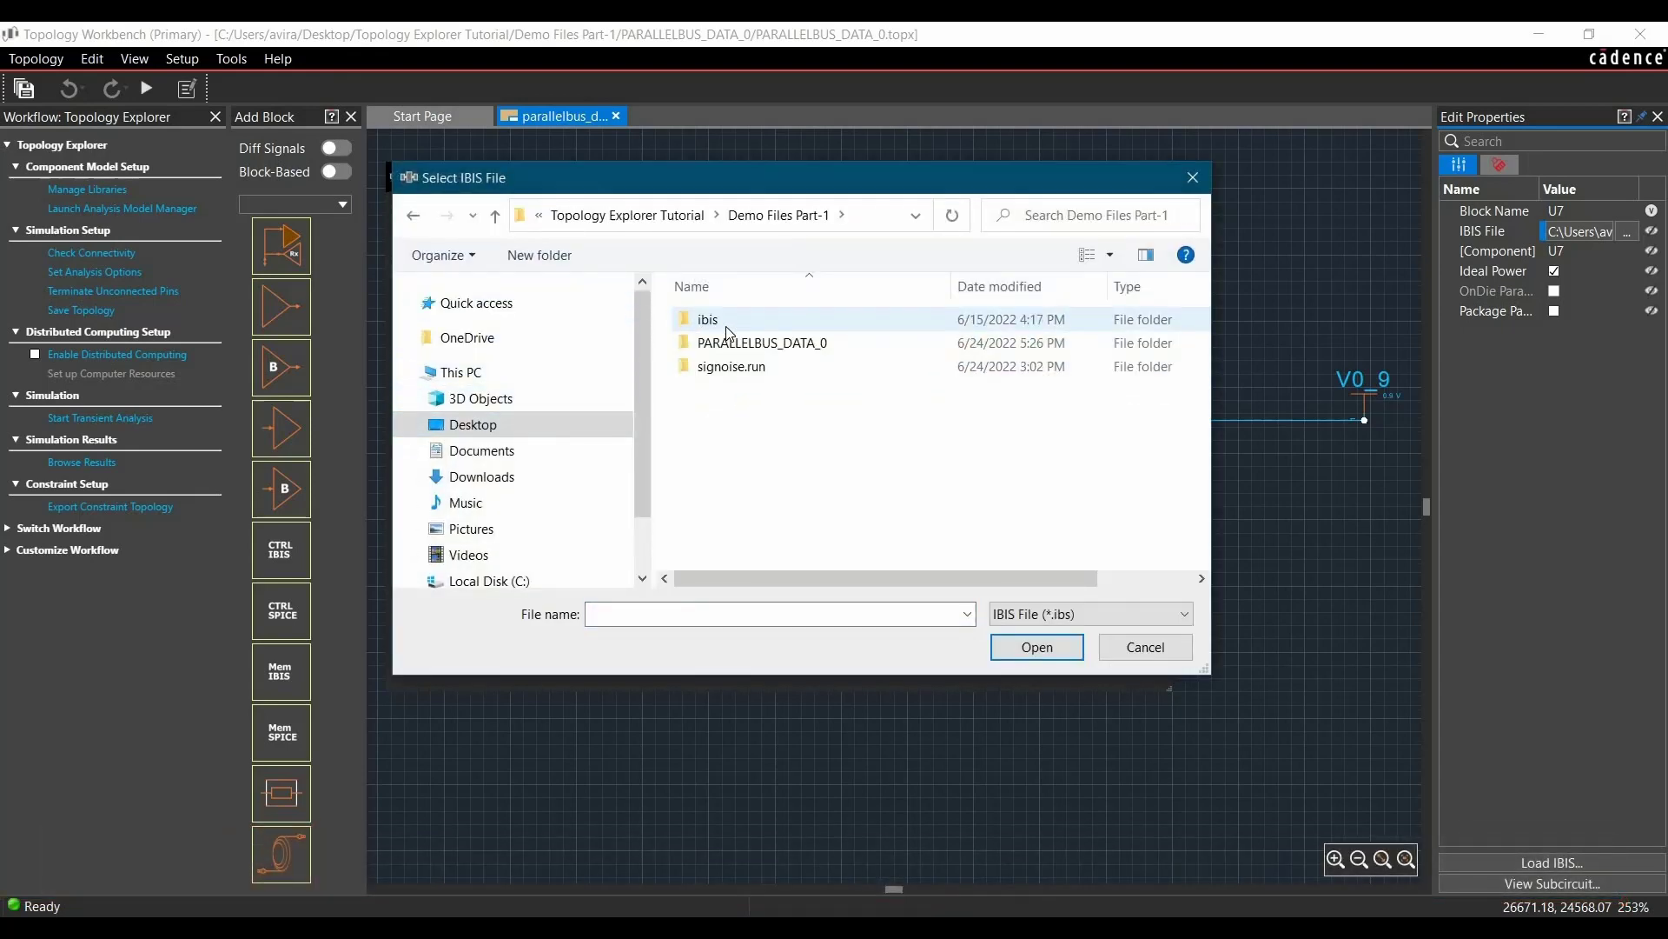
pyautogui.doubleClick(707, 319)
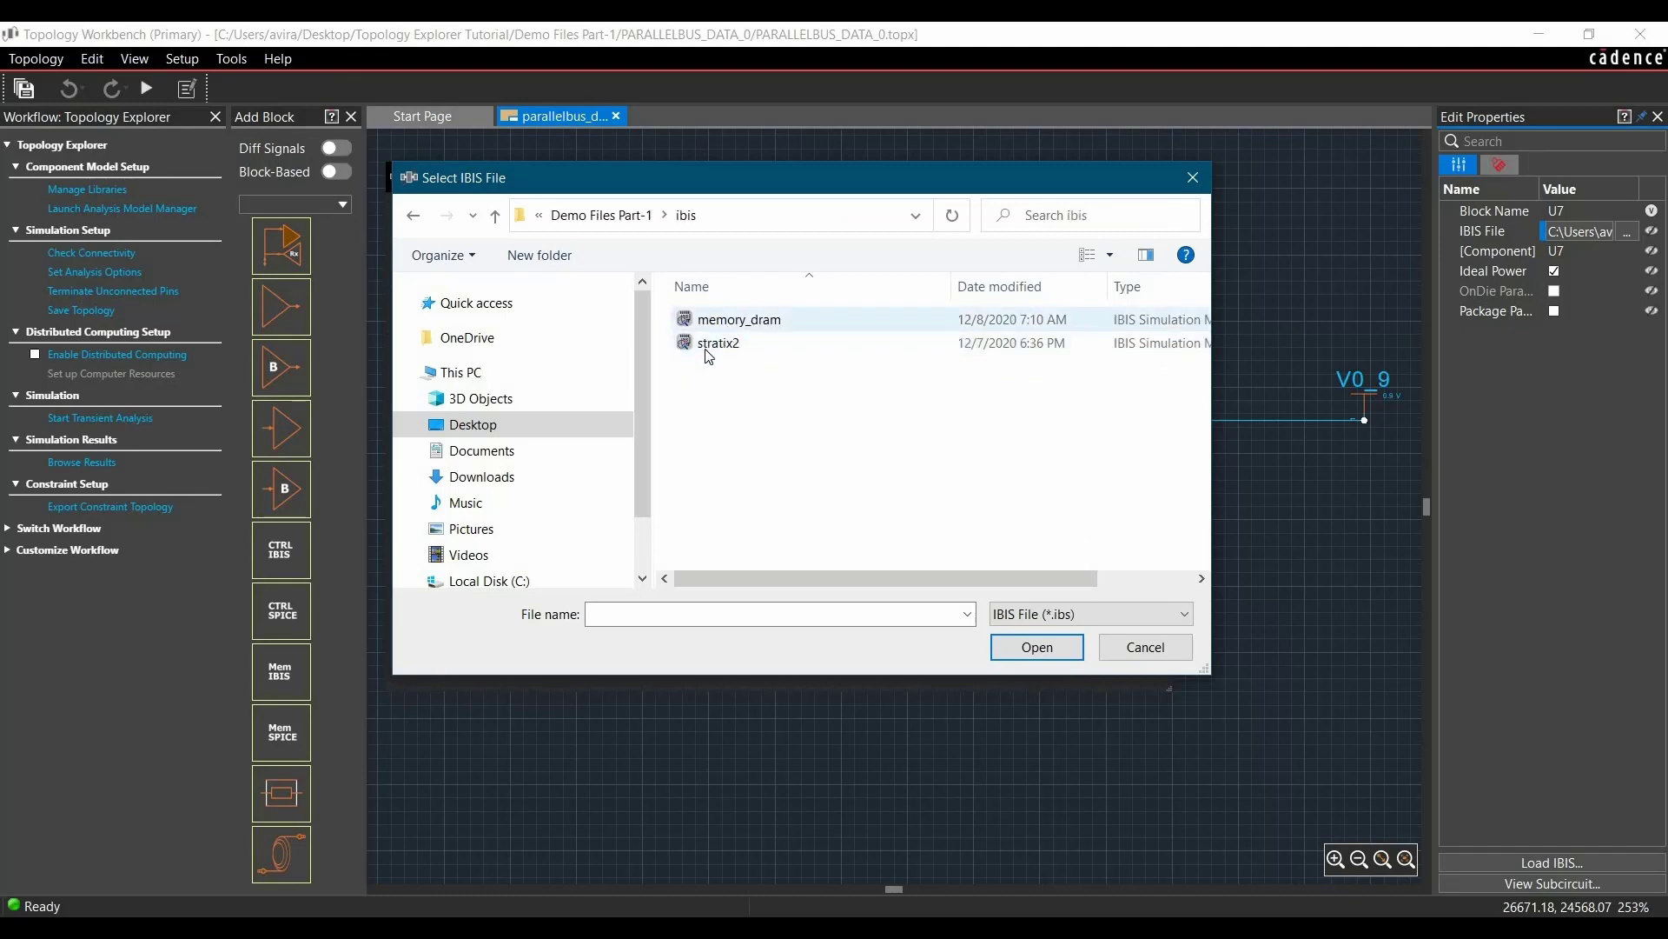
pyautogui.moveTo(719, 352)
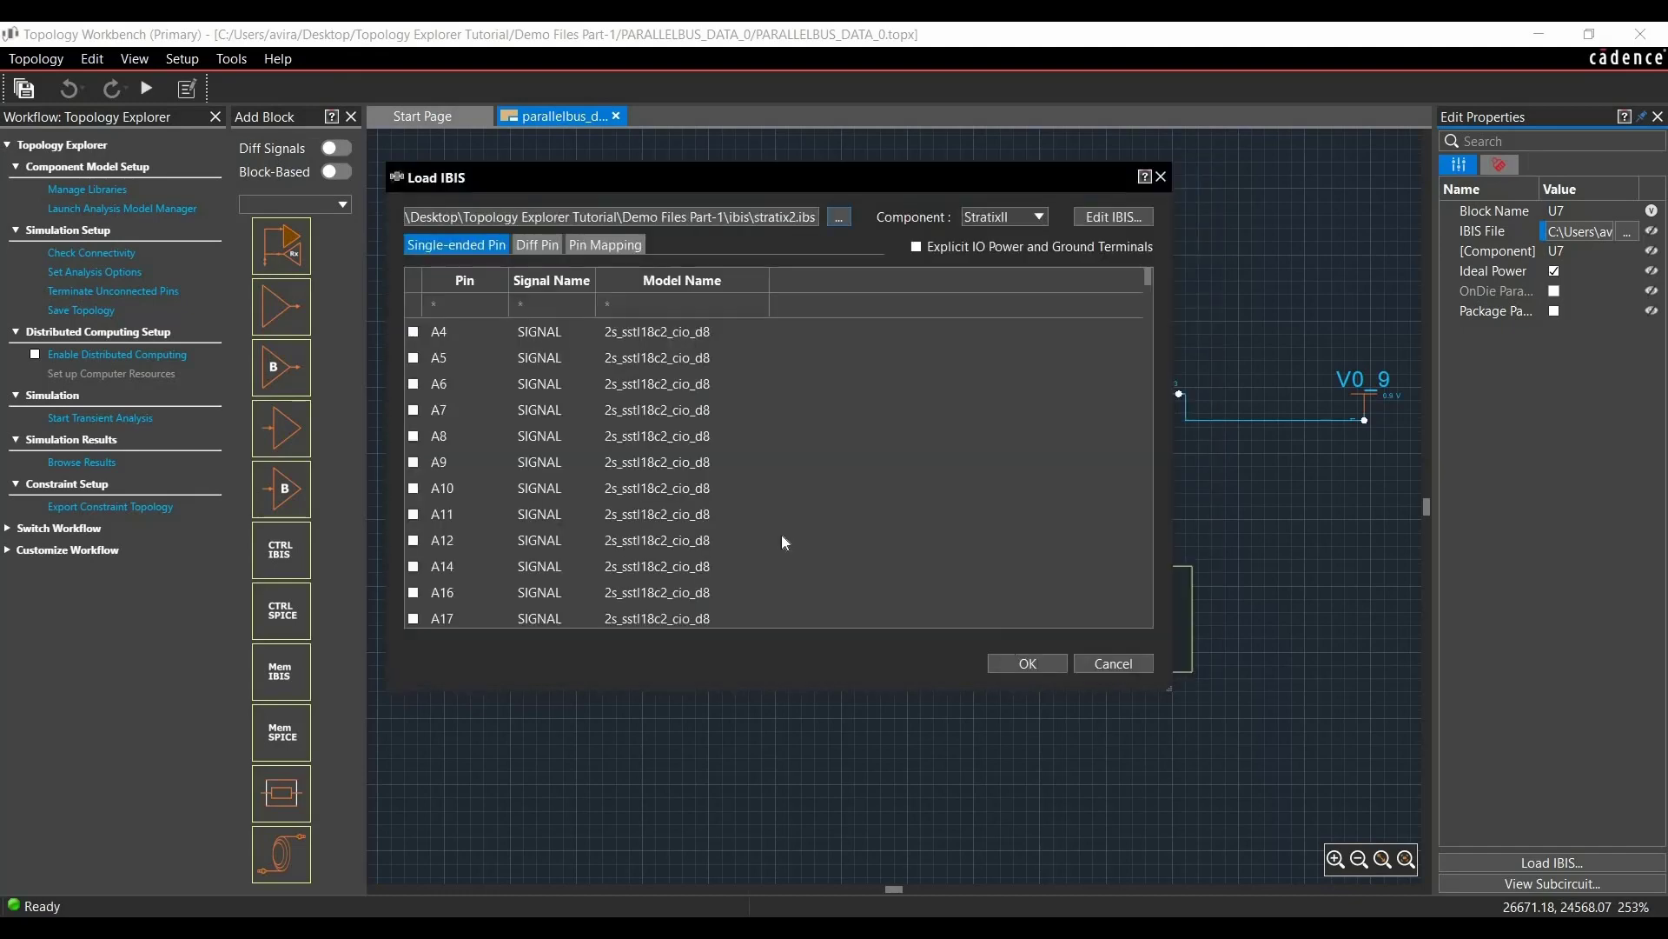
pyautogui.scroll(-3)
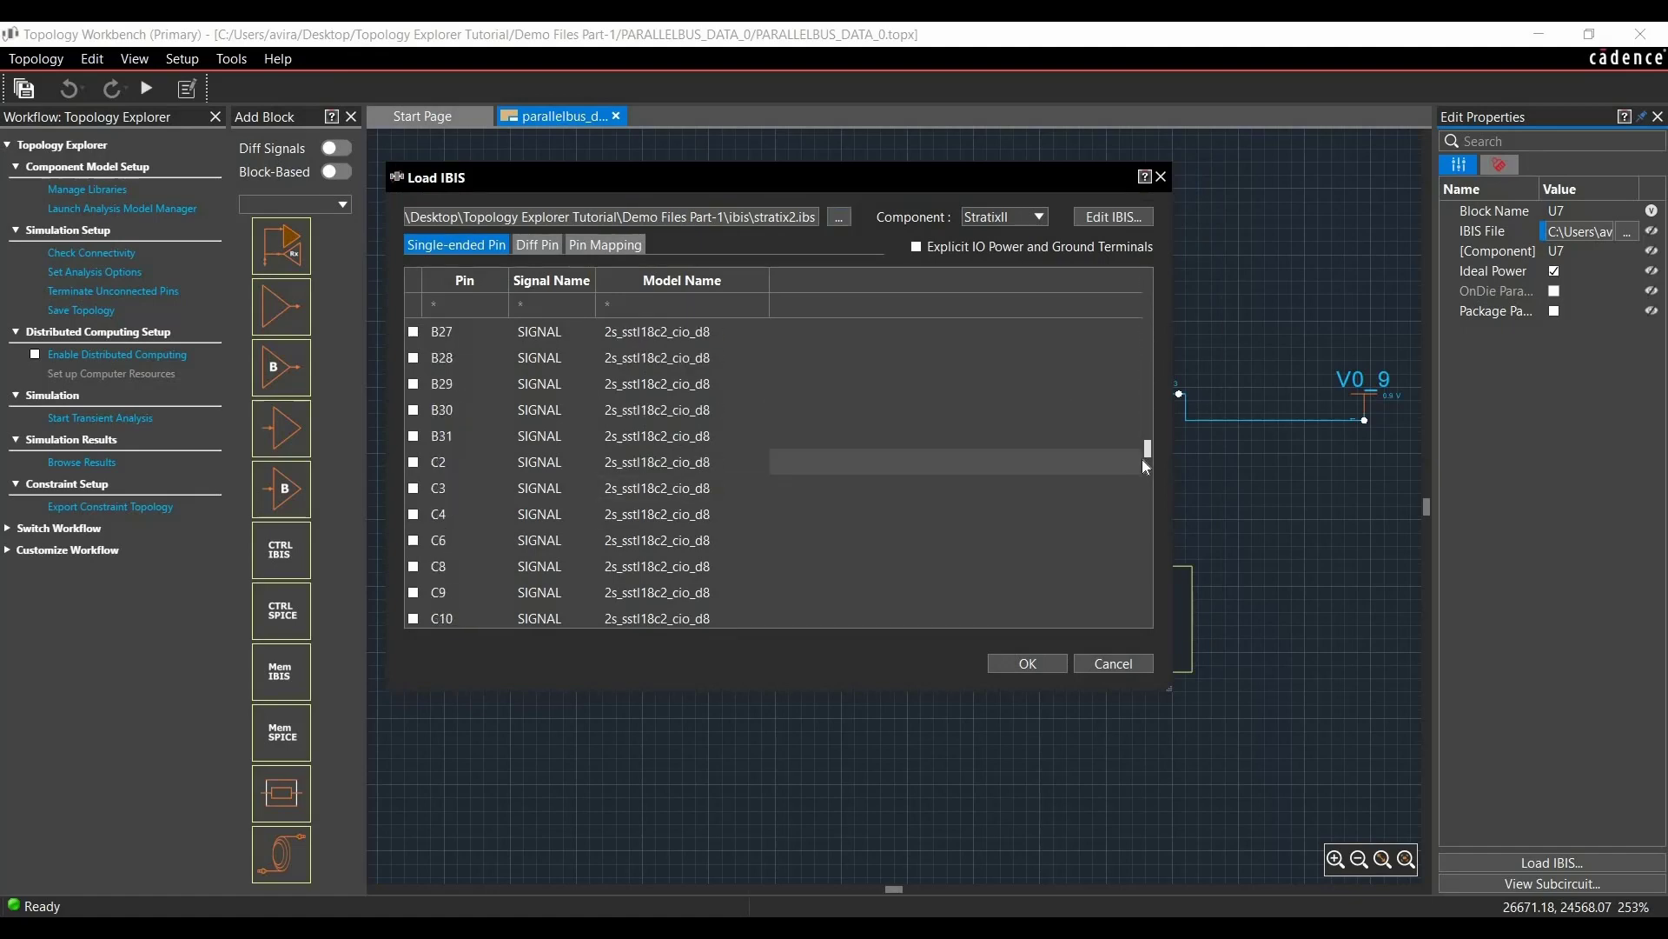
pyautogui.scroll(-3)
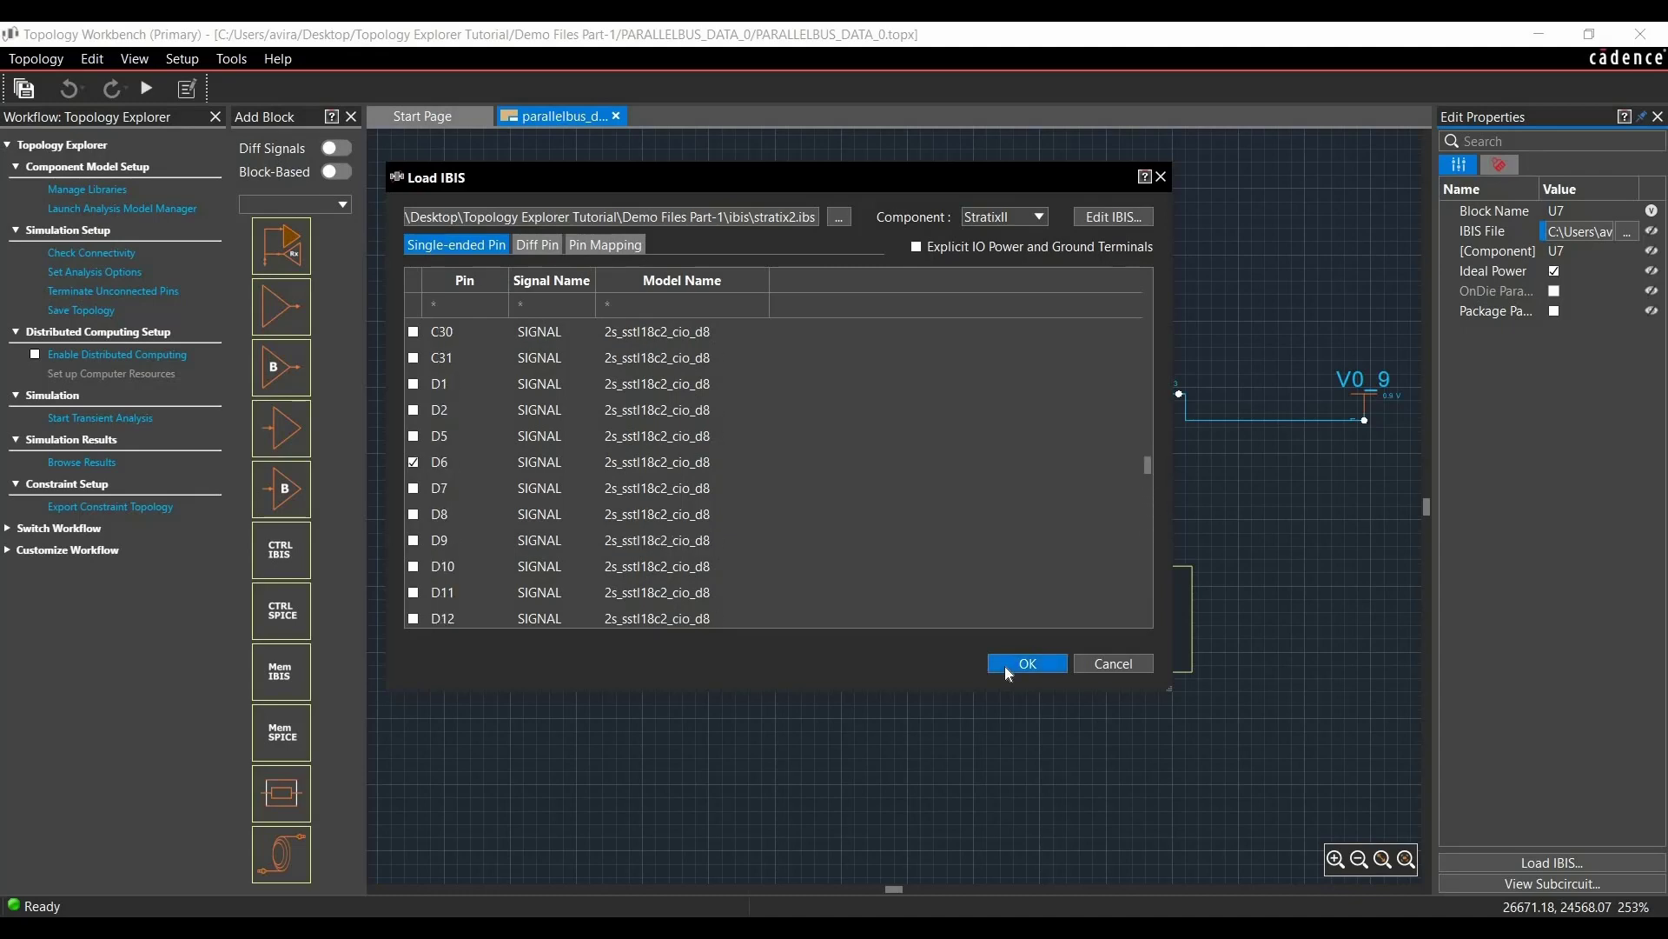
pyautogui.click(1027, 663)
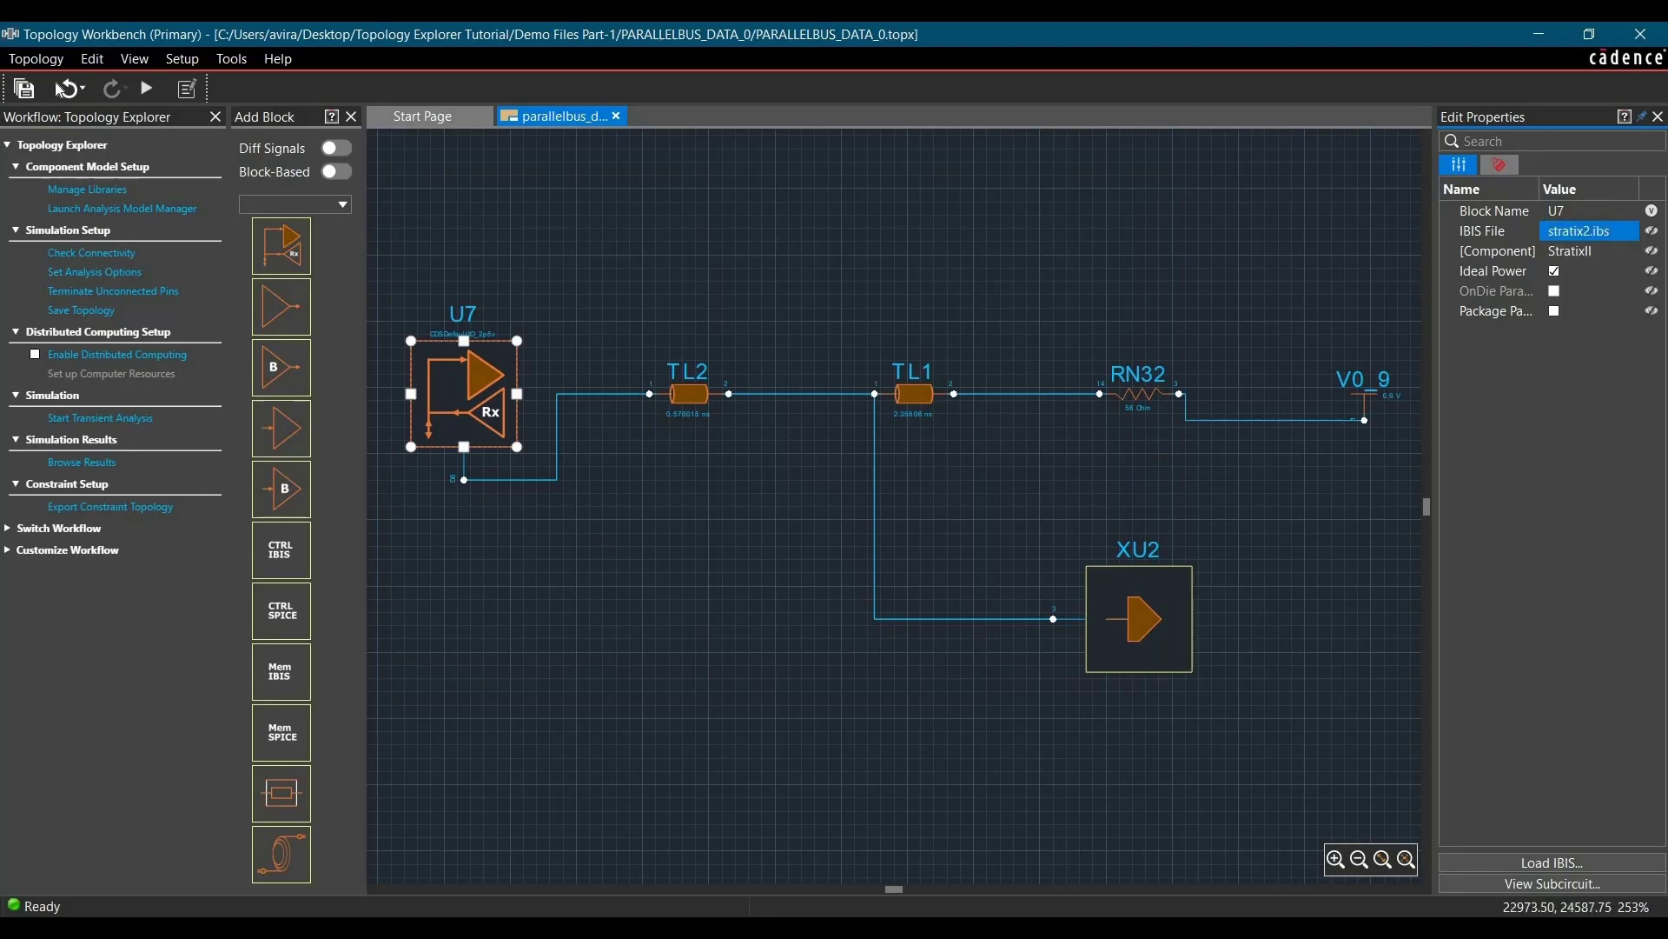
pyautogui.click(29, 88)
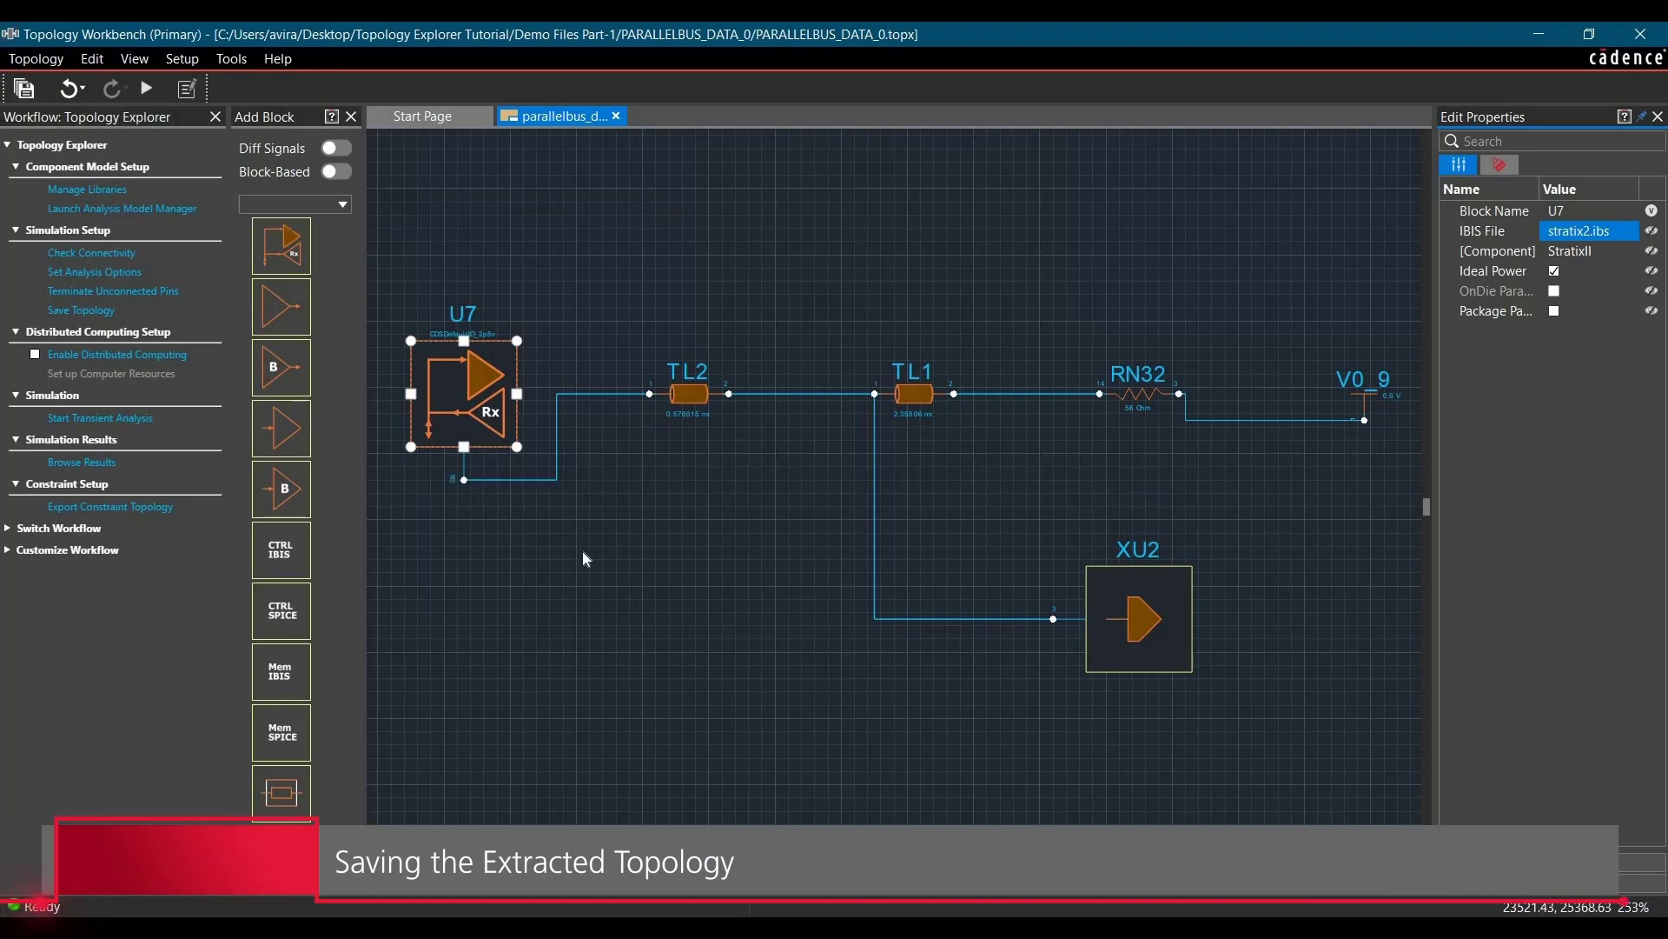
pyautogui.moveTo(604, 555)
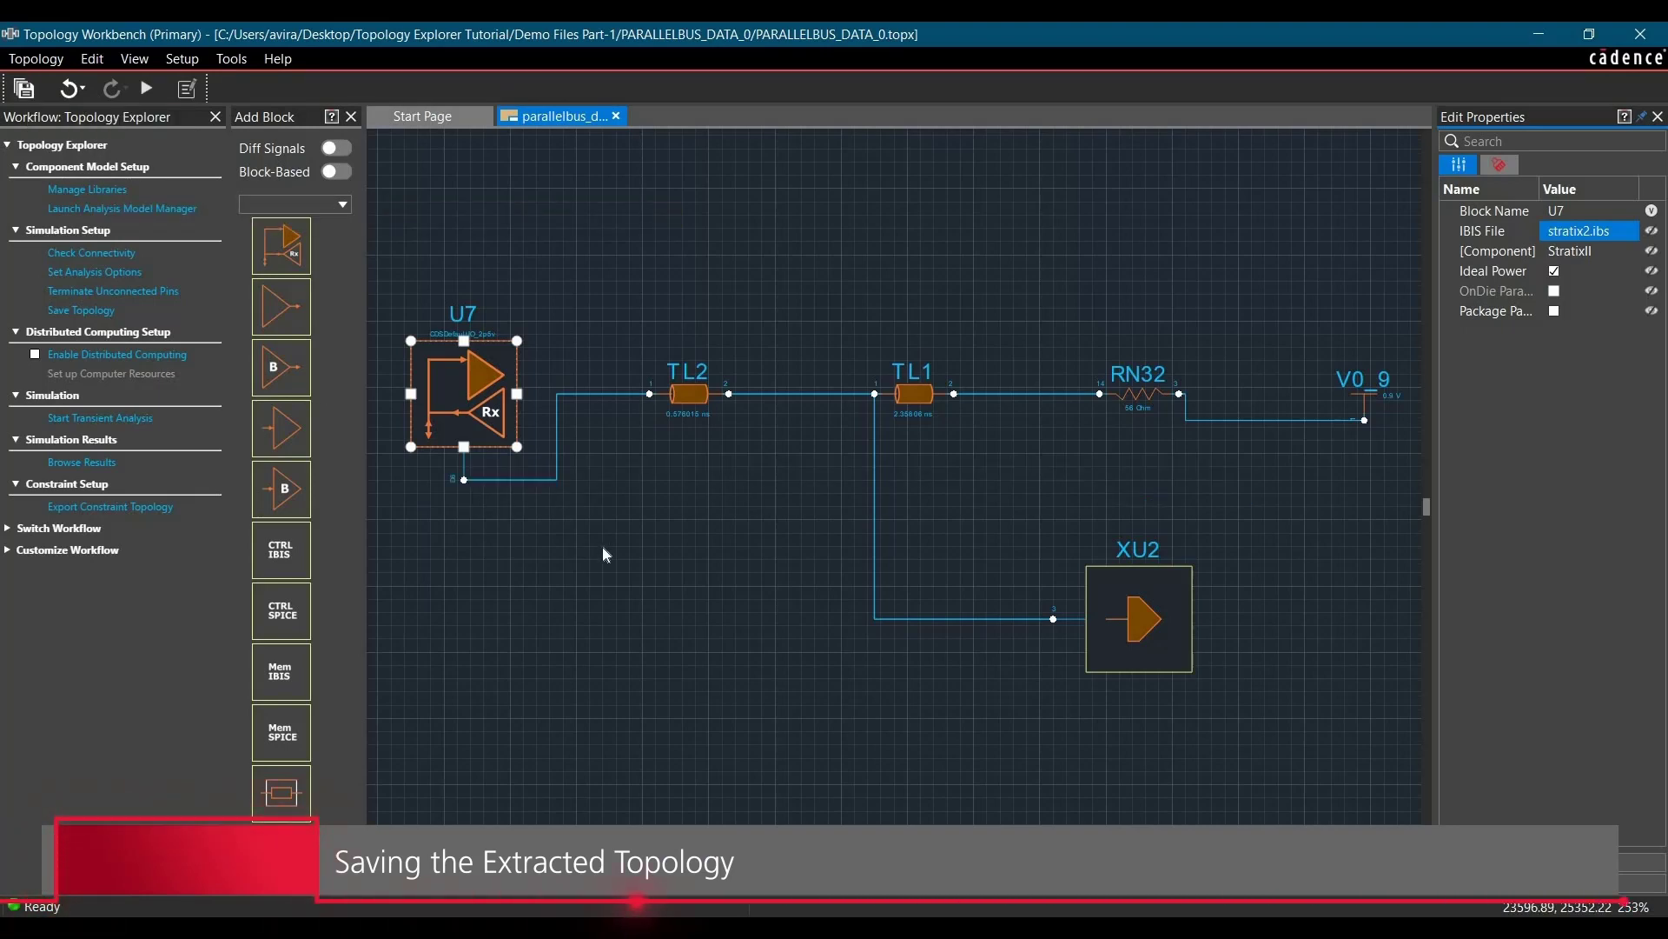